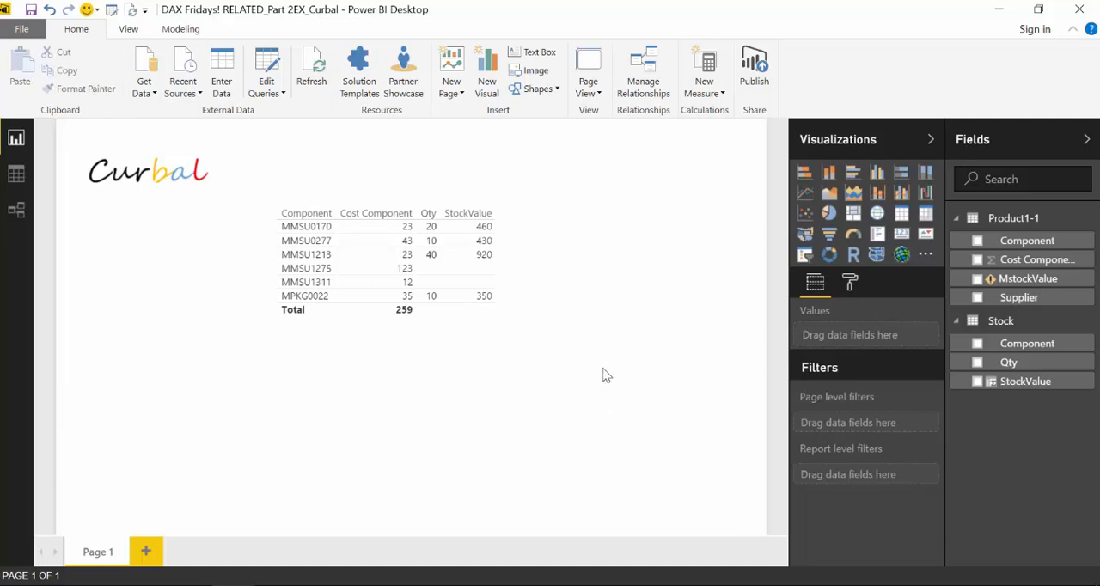
mouse_move(600, 373)
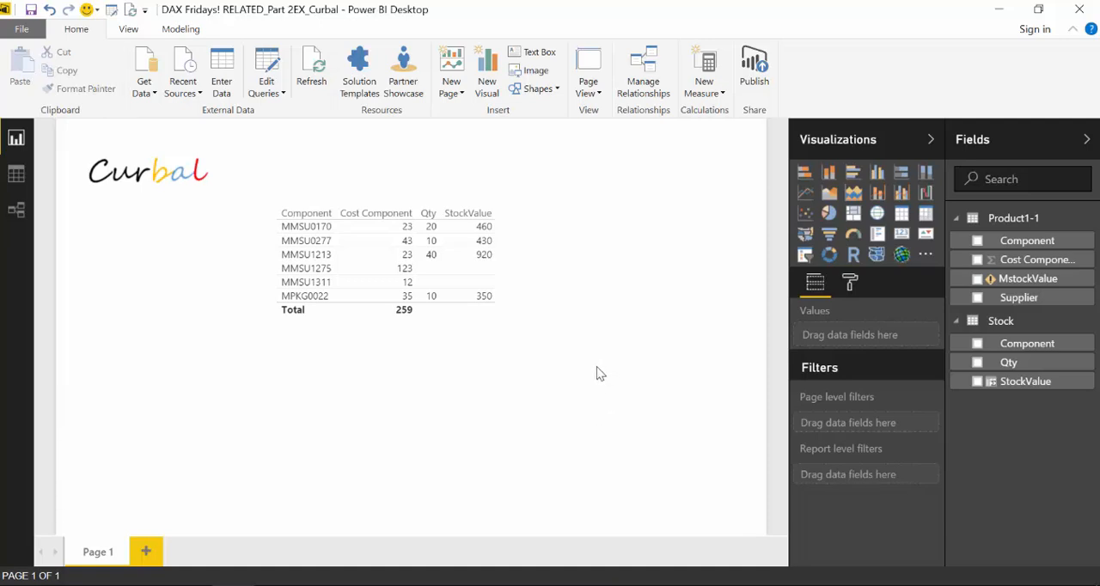
mouse_move(595, 370)
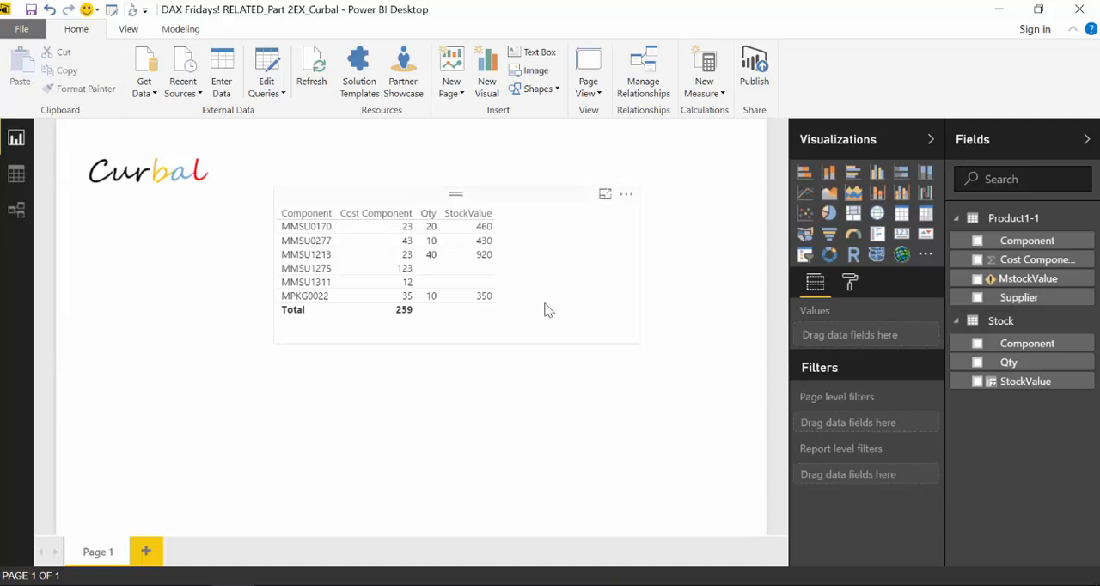
Select the Stock table and show the StockValue column's formula
click(18, 174)
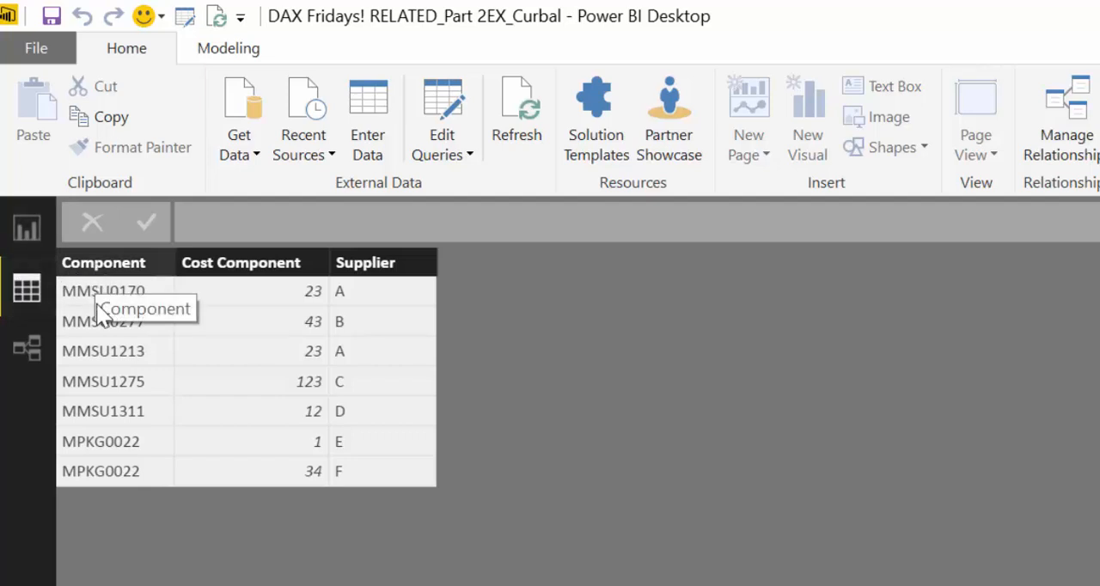
mouse_move(278, 280)
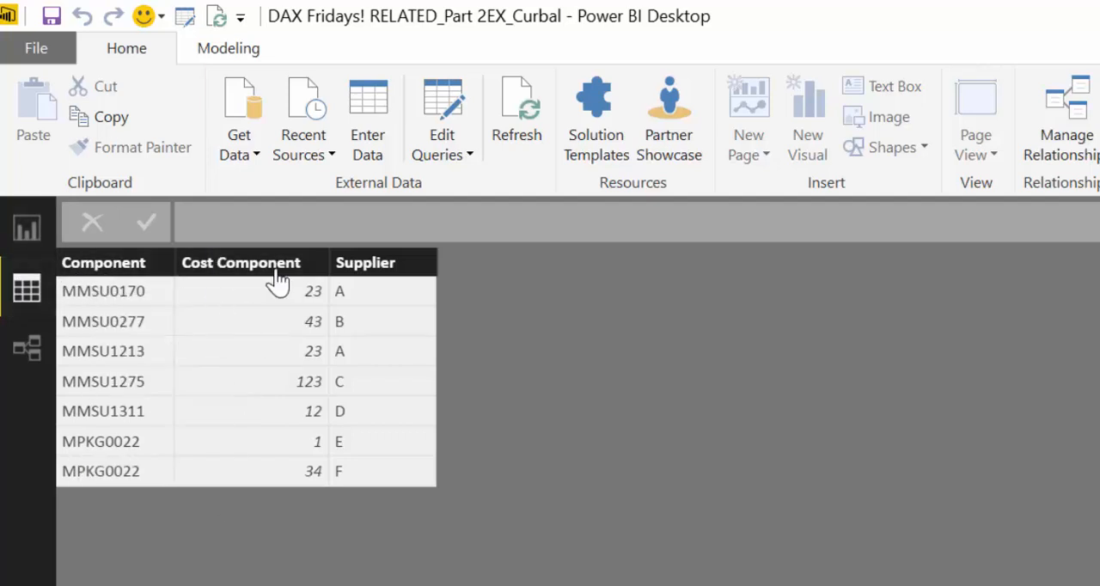
mouse_move(444, 473)
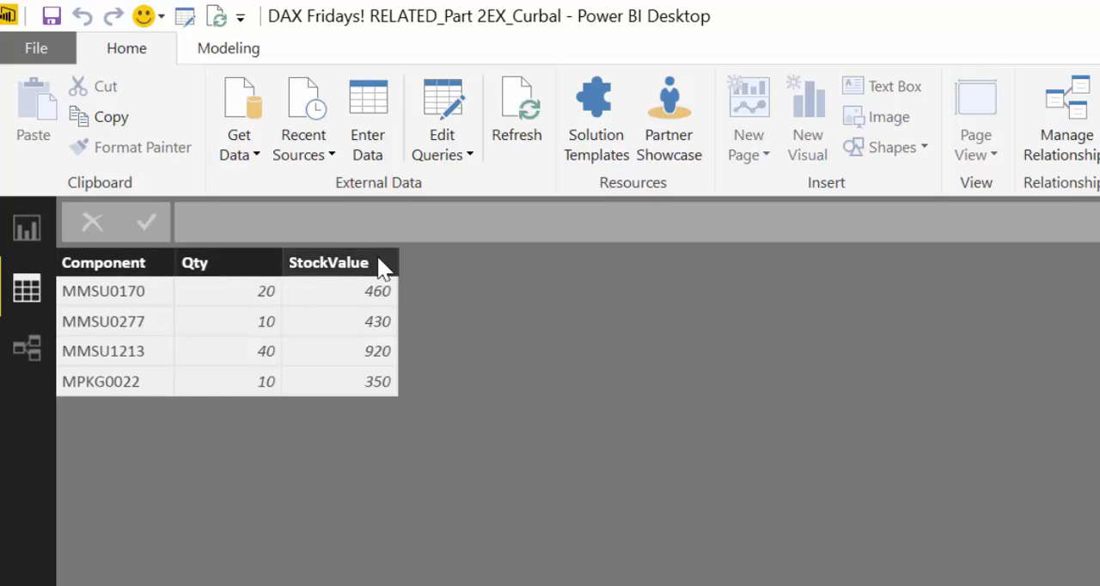
click(340, 261)
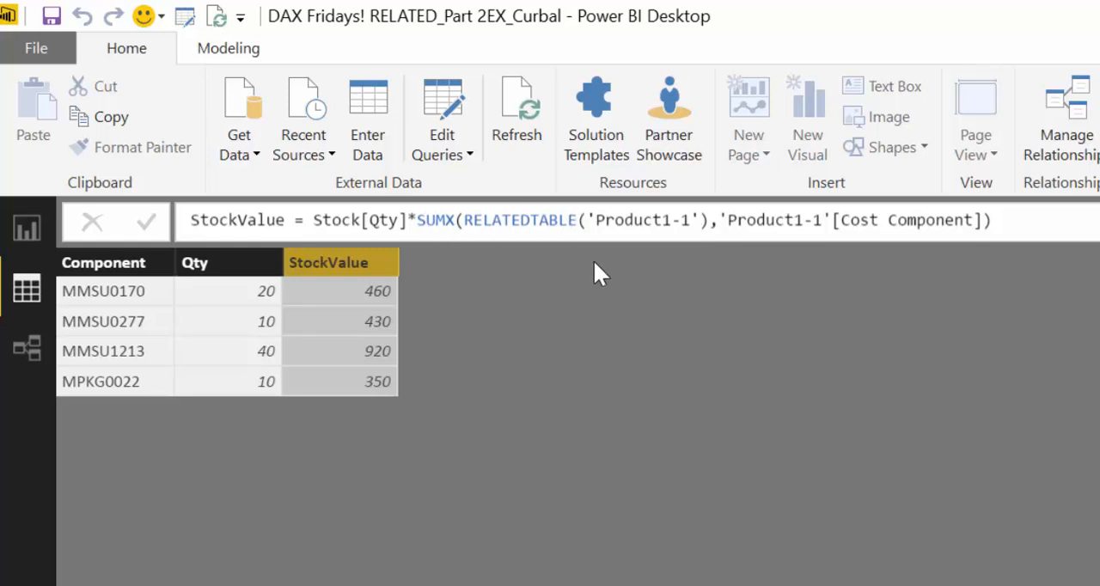
mouse_move(353, 272)
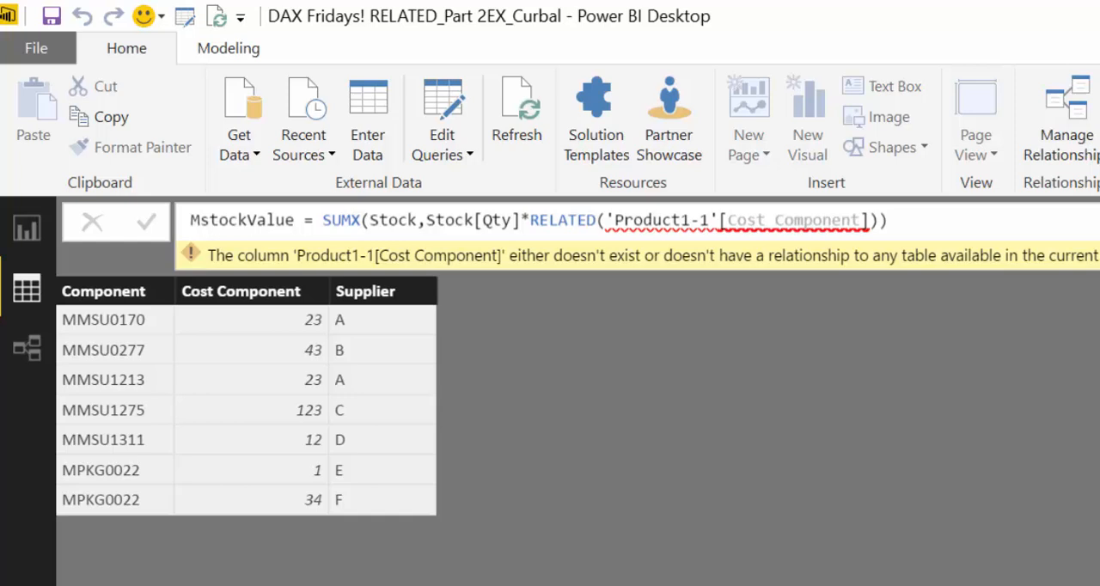
mouse_move(347, 232)
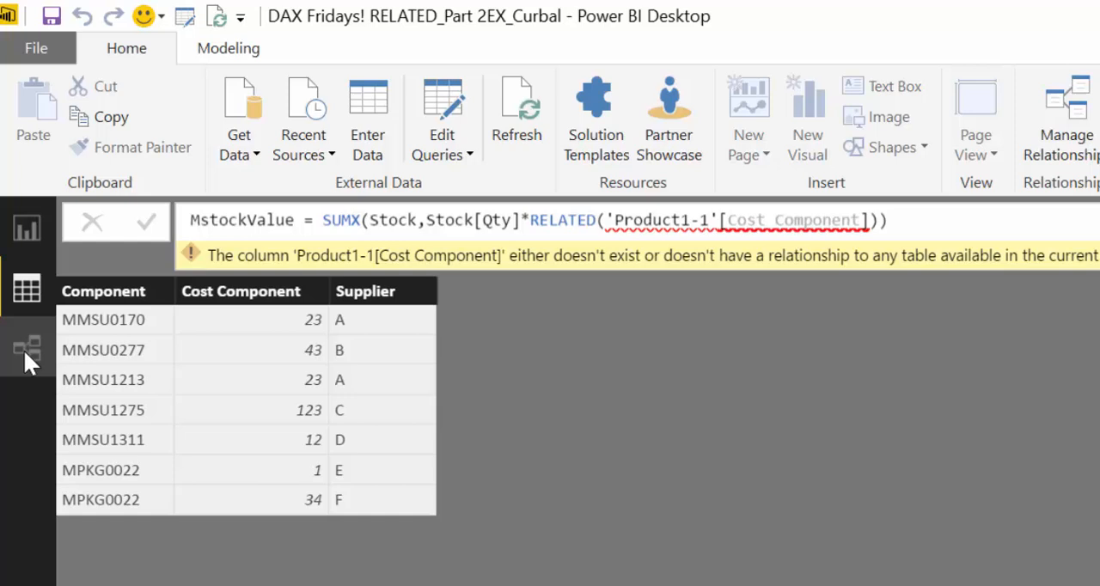
Inspect the Product1-1 to Stock relationship by selecting Stock in the model diagram
click(28, 347)
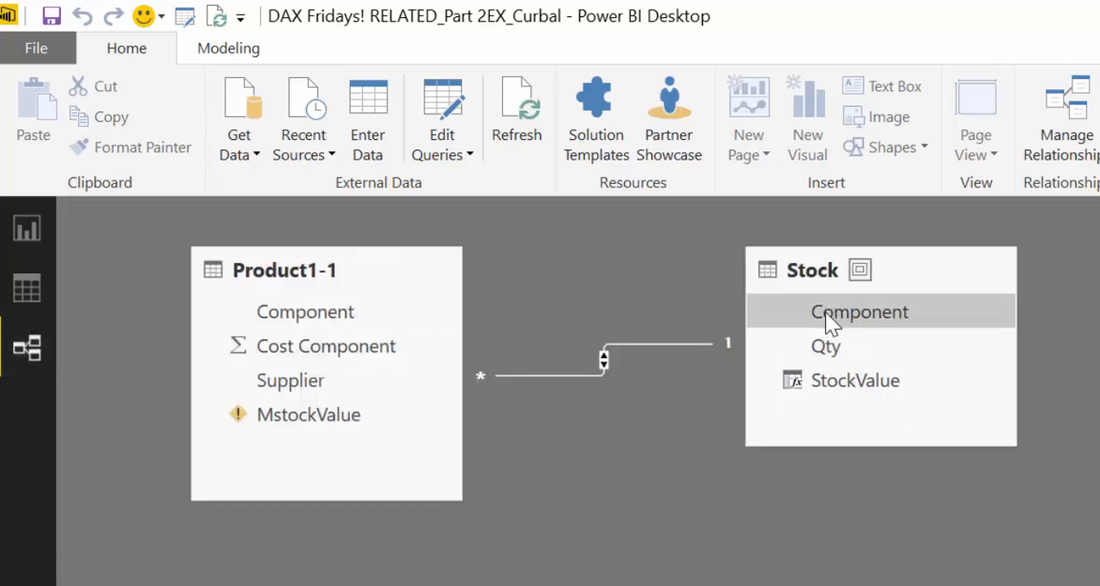
click(811, 268)
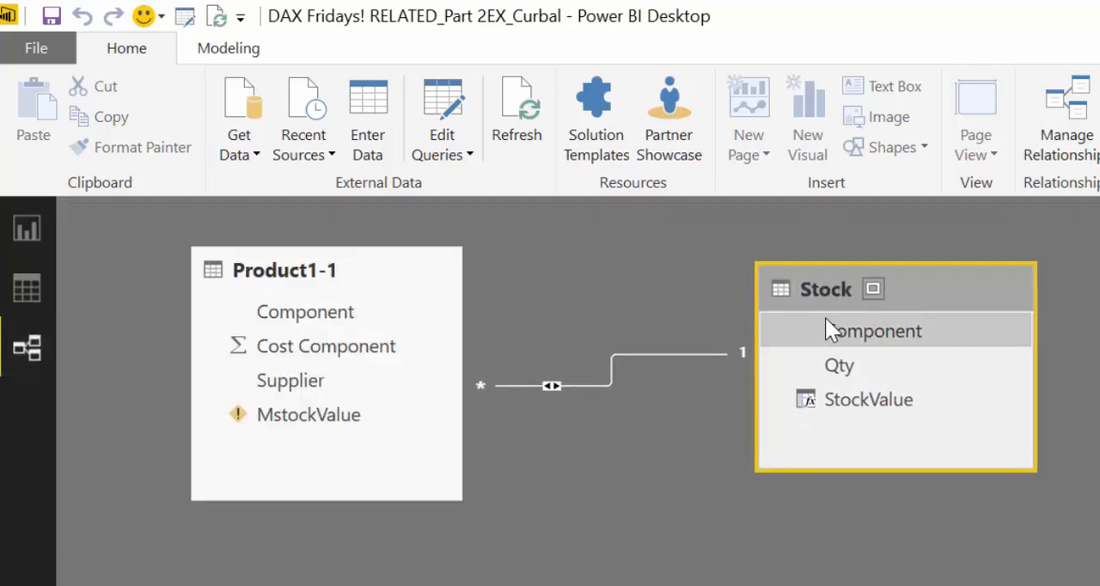
mouse_move(908, 260)
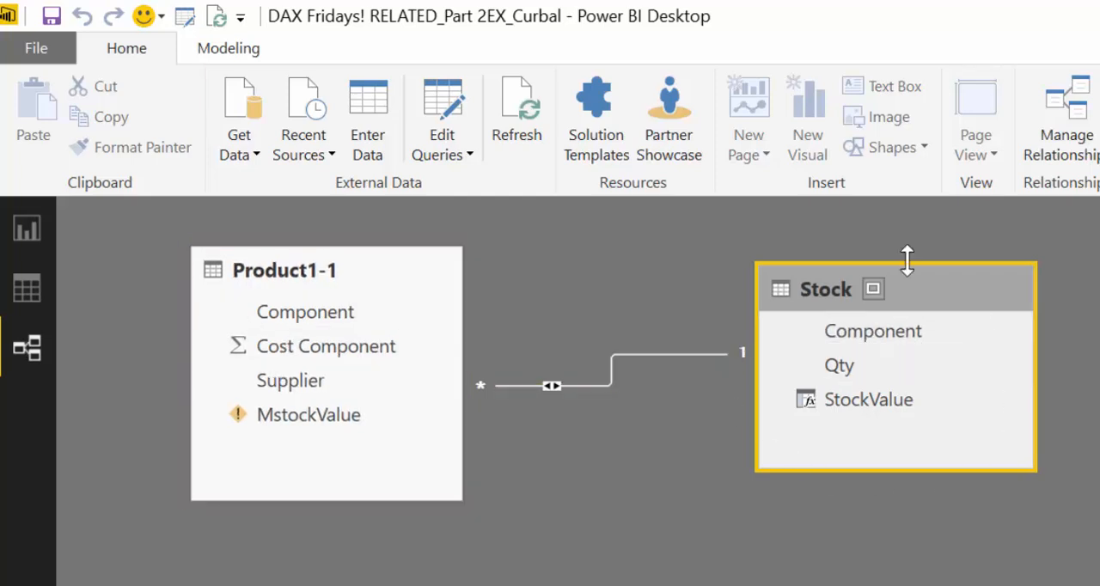
mouse_move(735, 382)
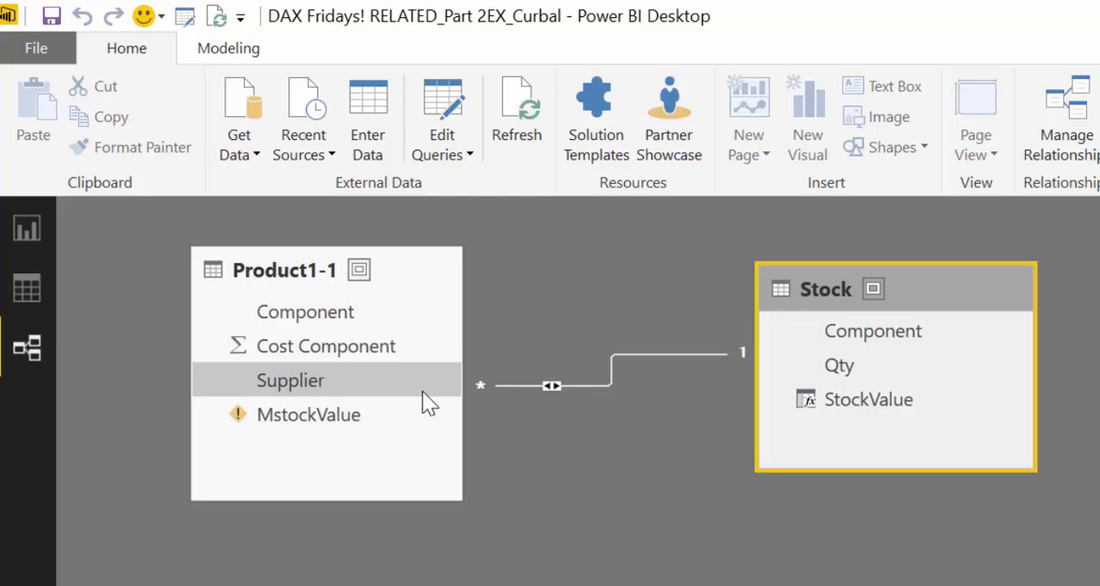
mouse_move(530, 406)
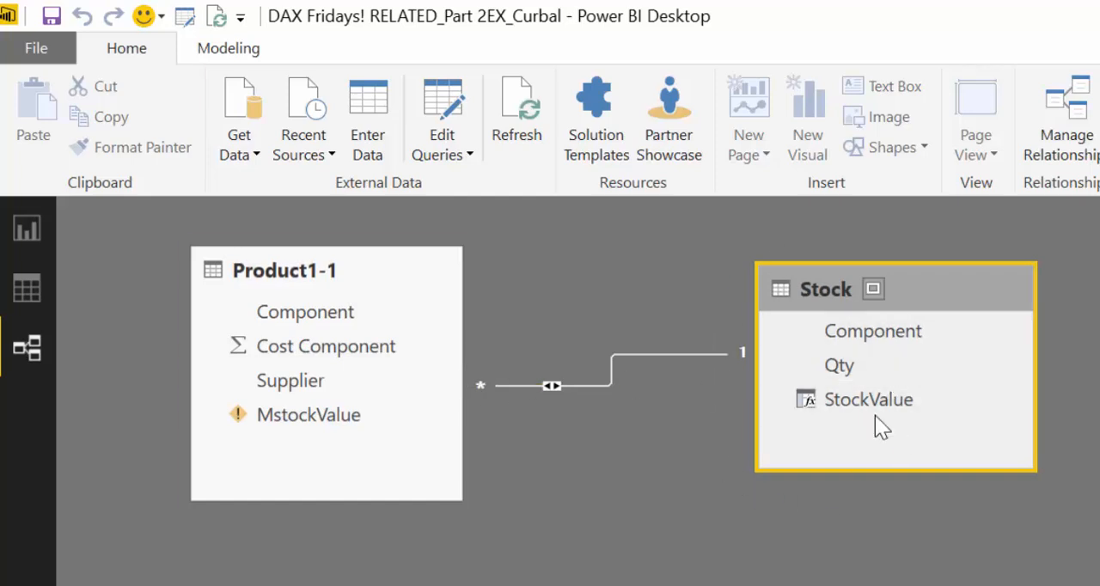
mouse_move(575, 406)
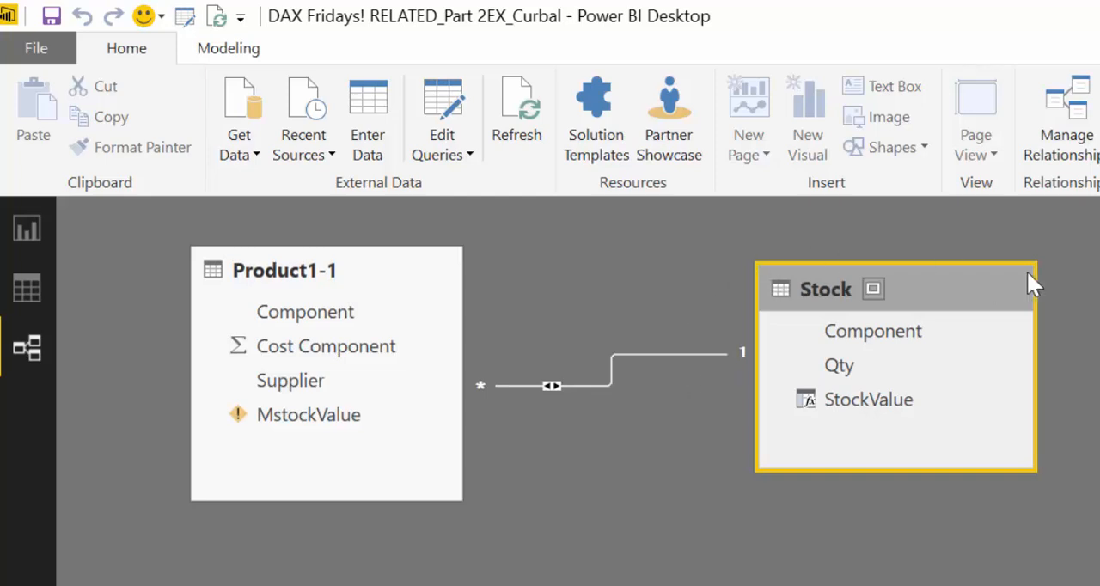
mouse_move(751, 422)
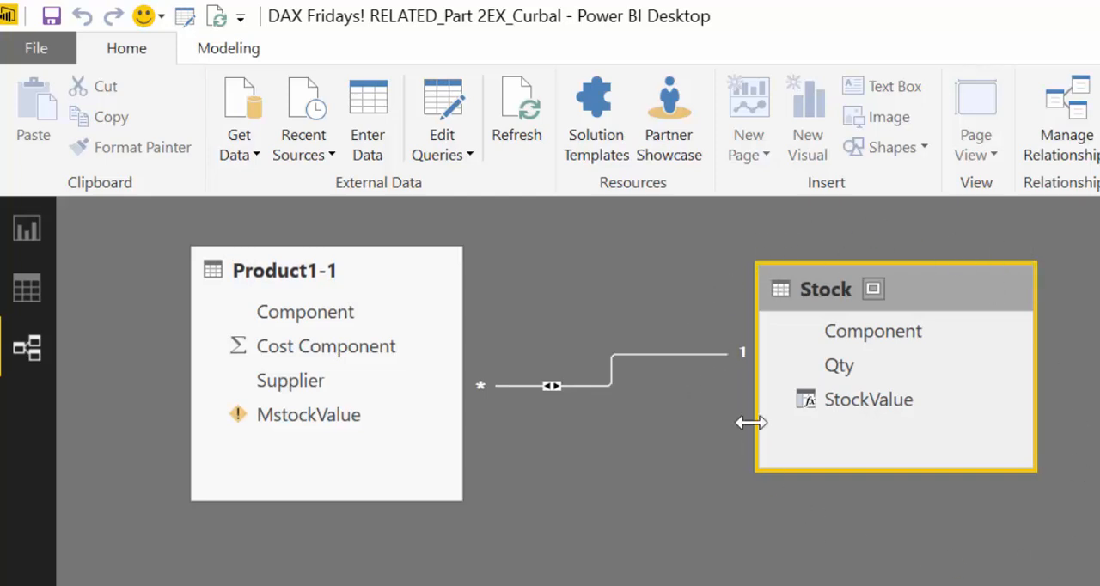
mouse_move(514, 550)
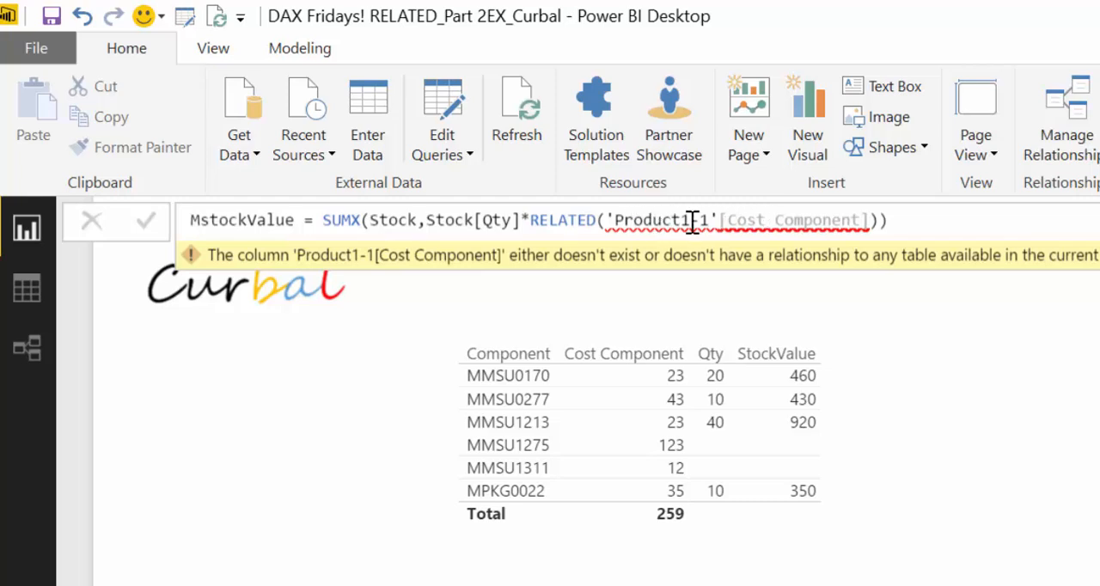
Reopen the model diagram of Product1-1 and Stock after the MstockValue error
click(27, 347)
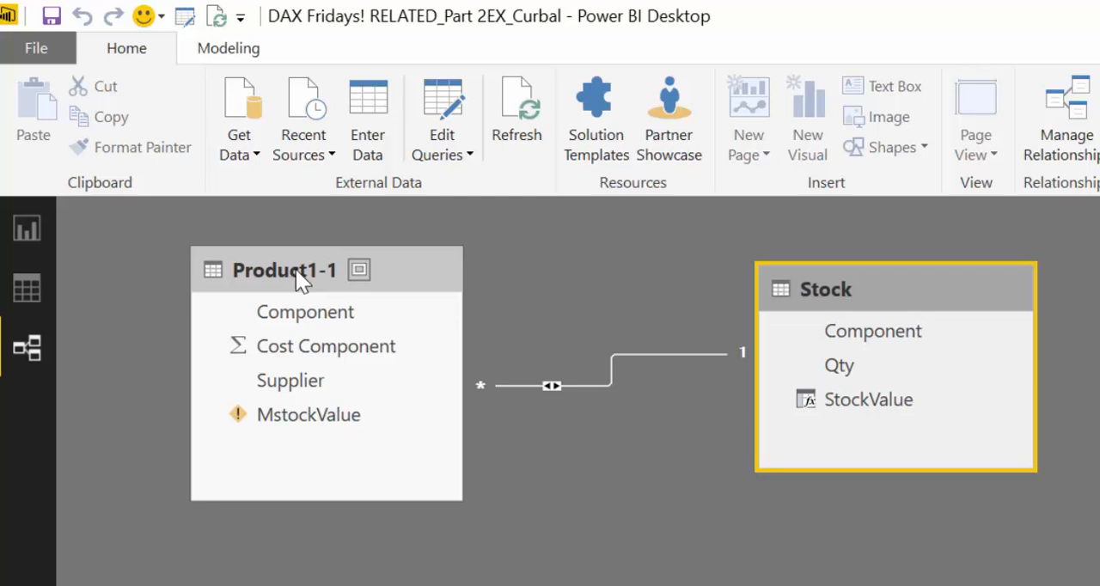
mouse_move(168, 536)
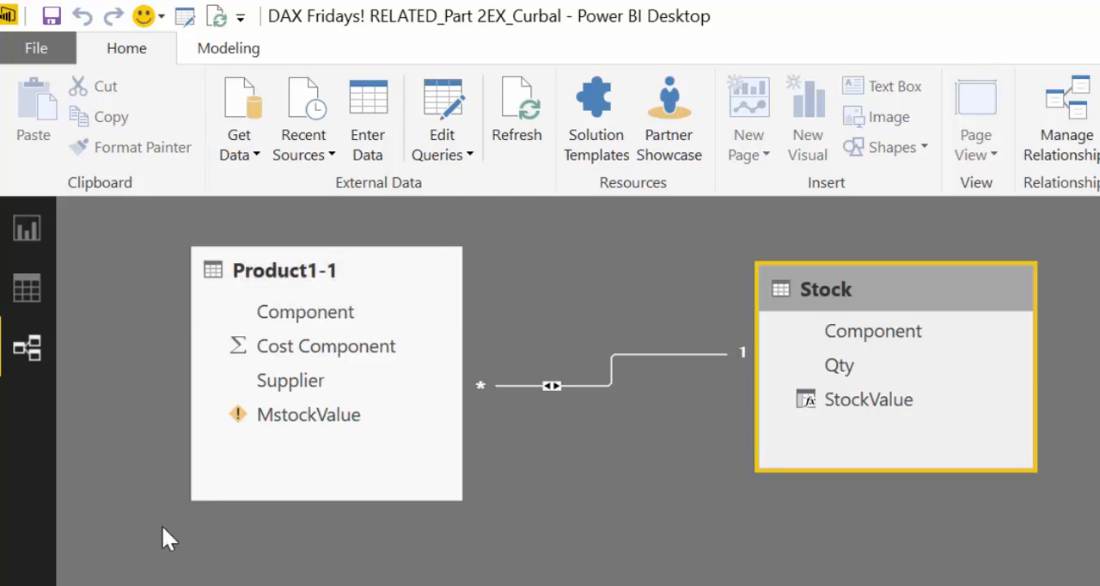
mouse_move(306, 580)
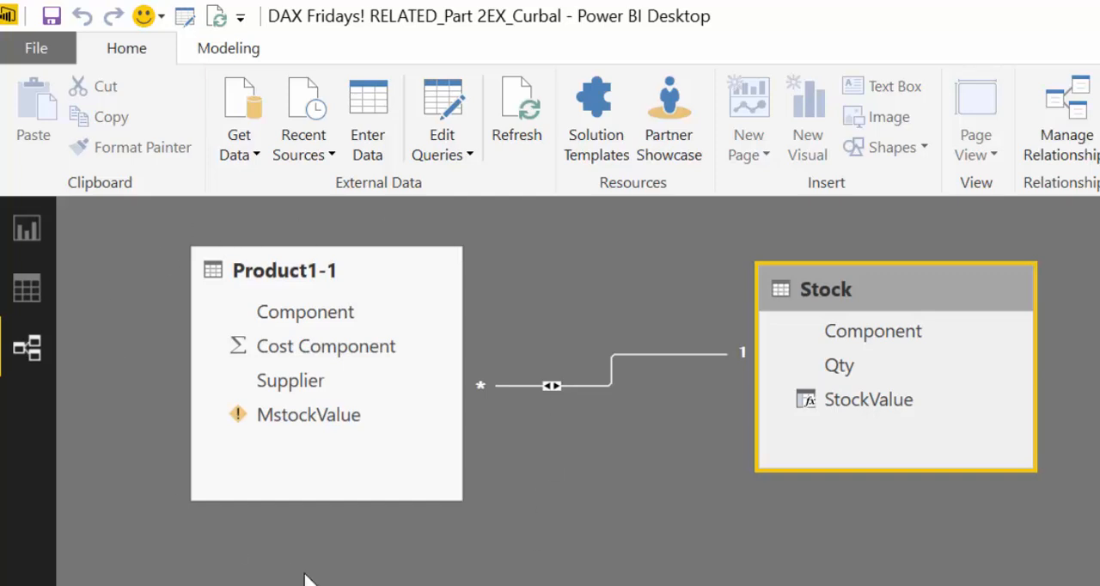
mouse_move(193, 239)
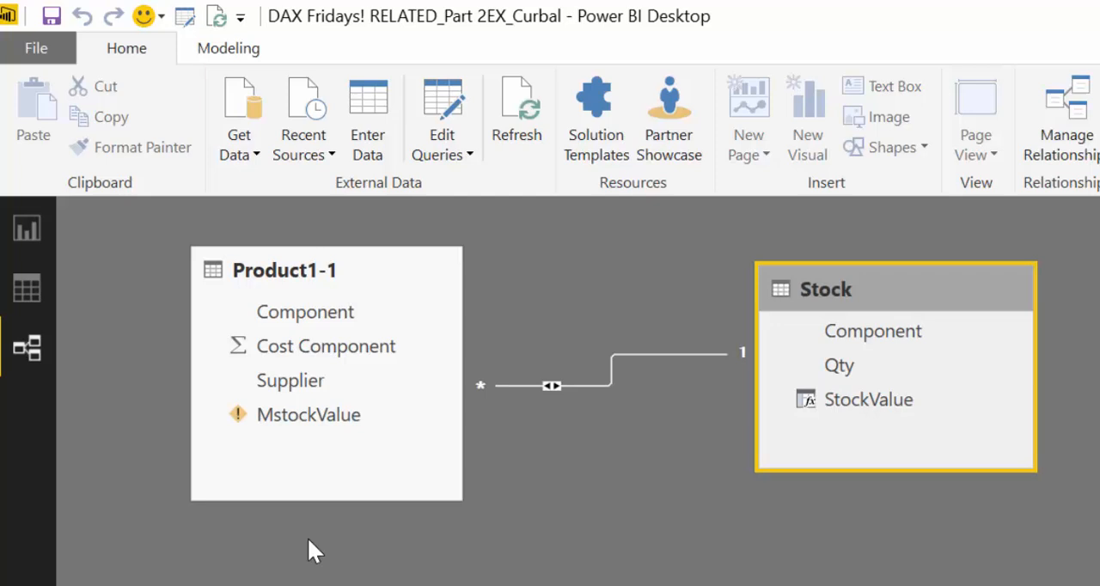
mouse_move(347, 536)
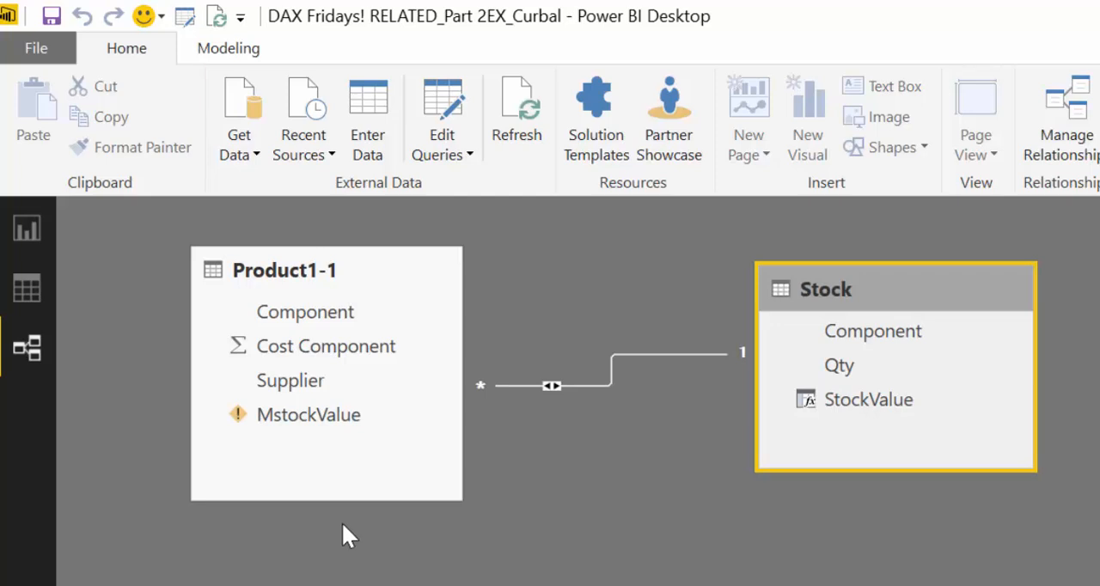
mouse_move(471, 560)
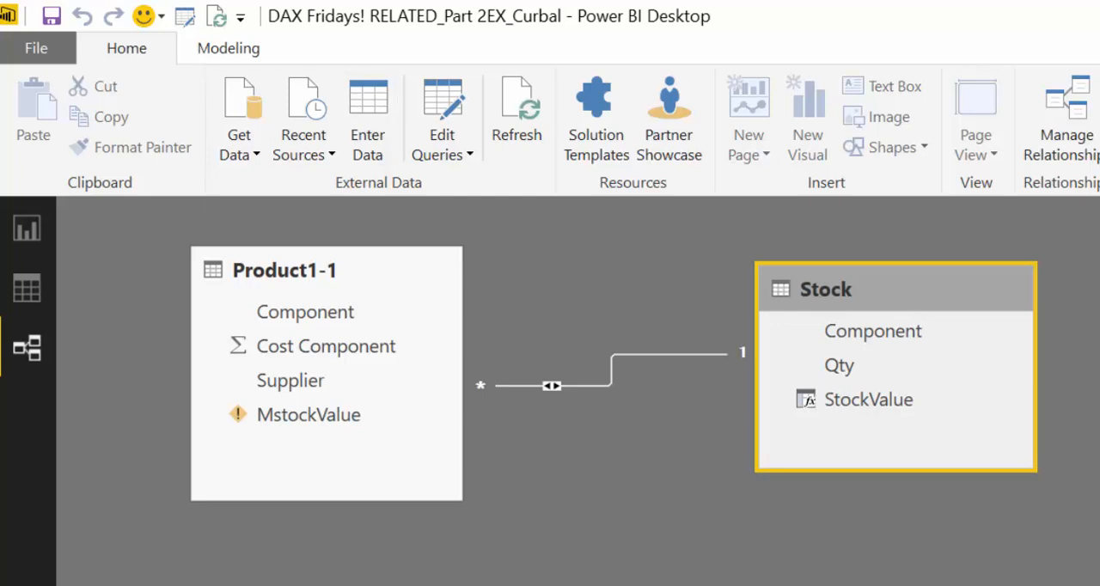
mouse_move(295, 565)
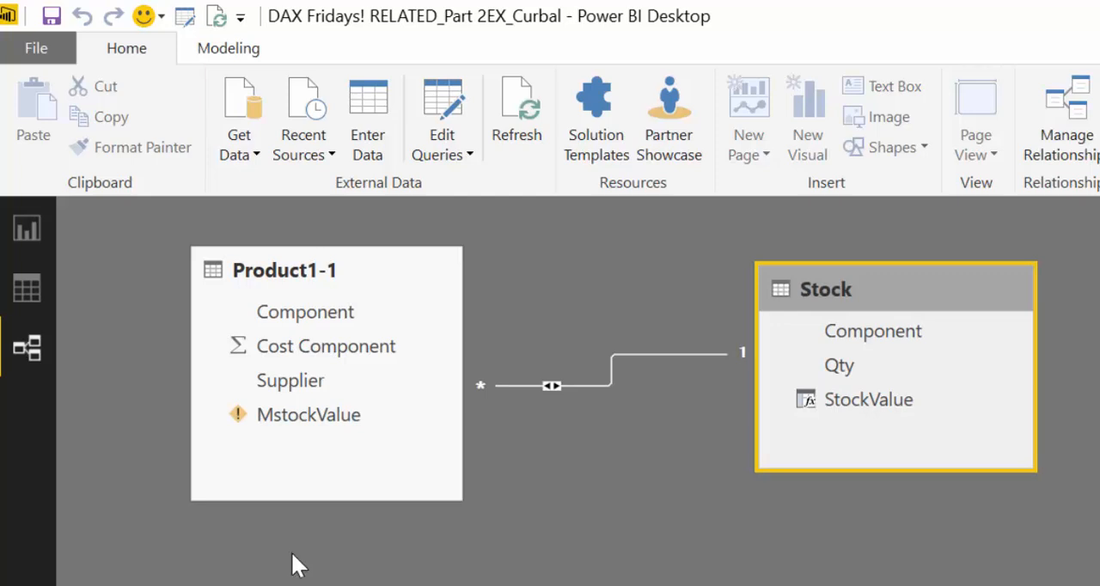
click(27, 227)
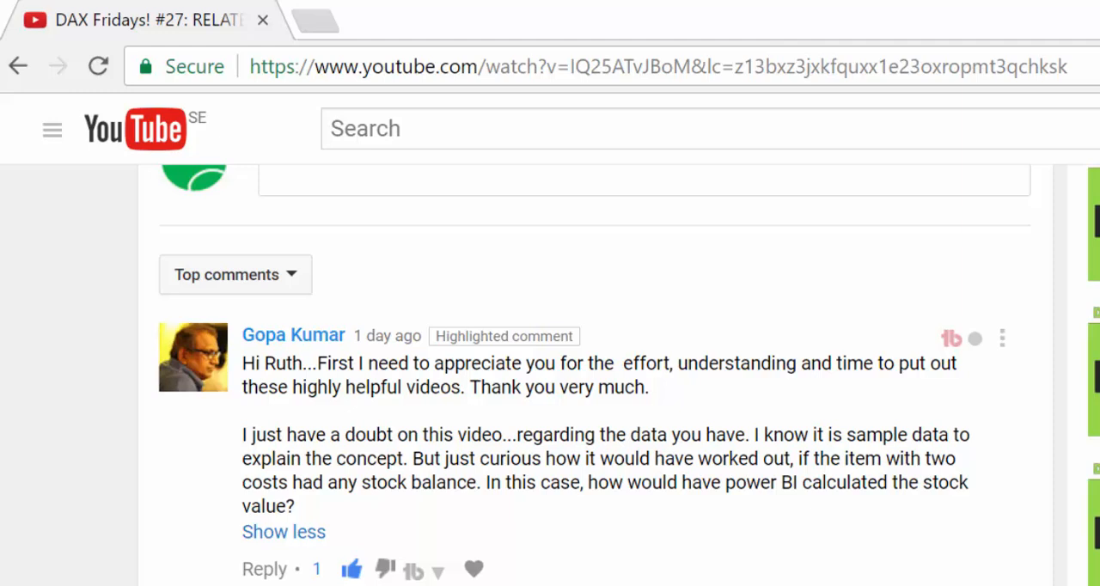
click(292, 335)
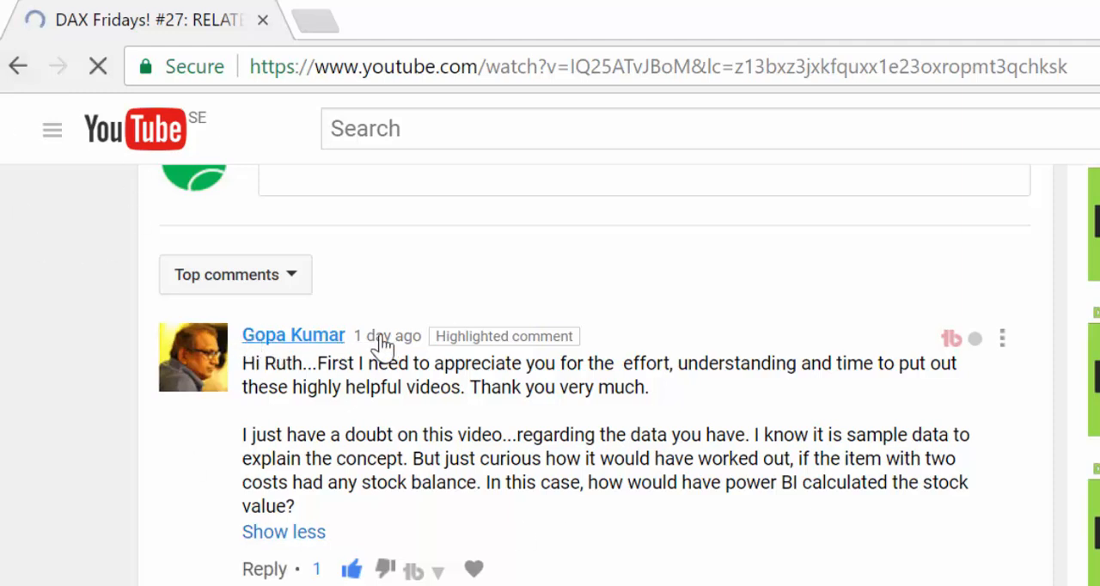
mouse_move(639, 507)
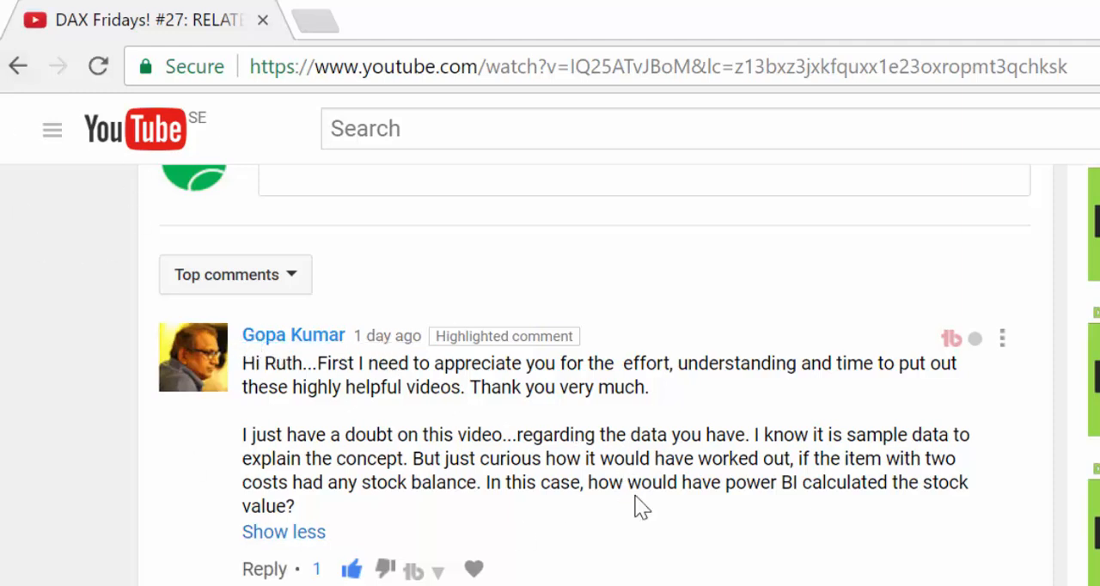
mouse_move(760, 474)
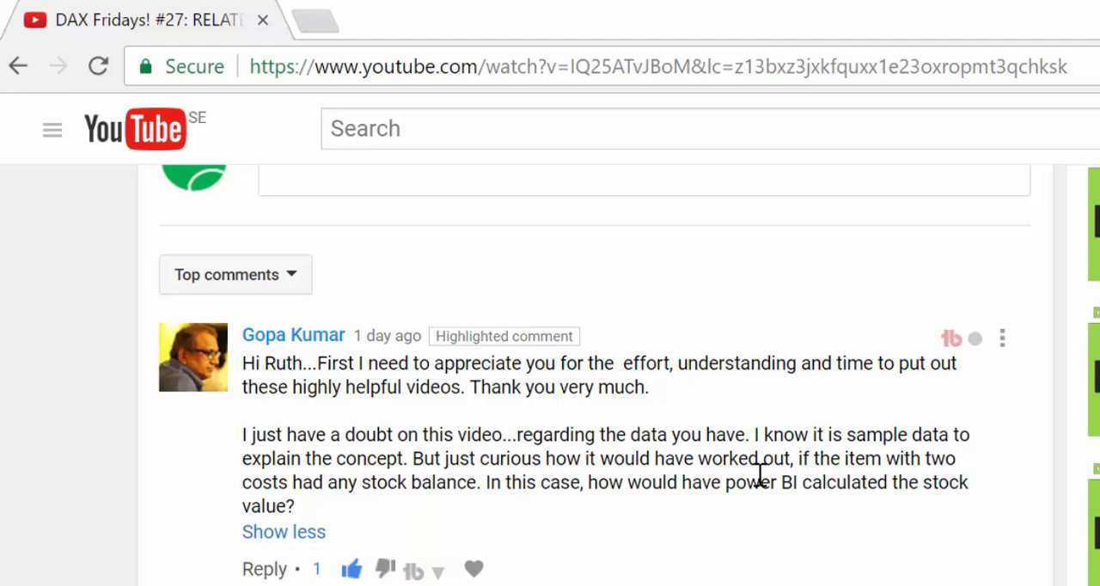
mouse_move(588, 467)
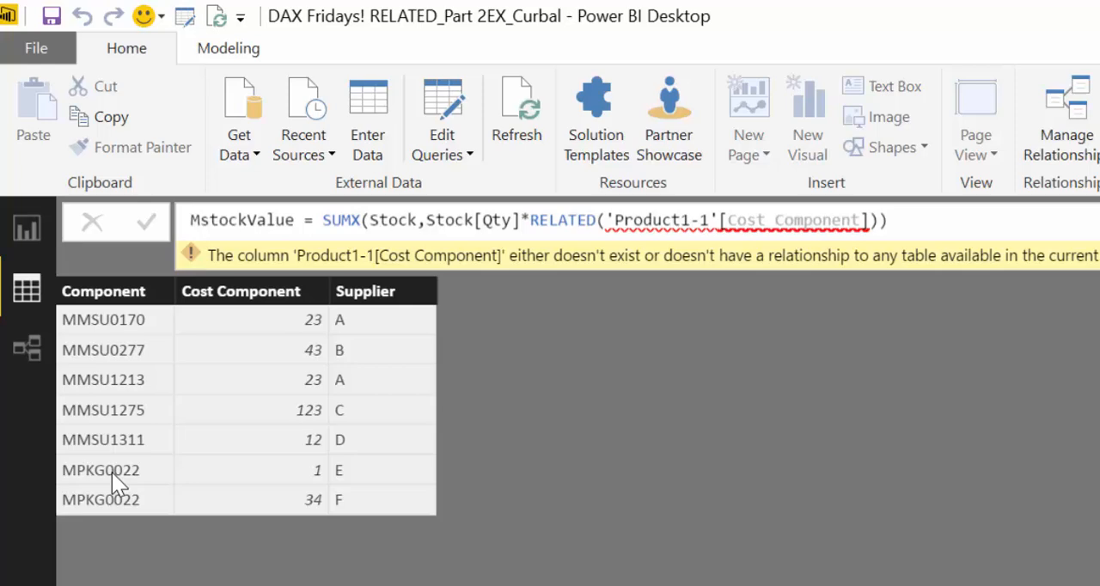
mouse_move(324, 490)
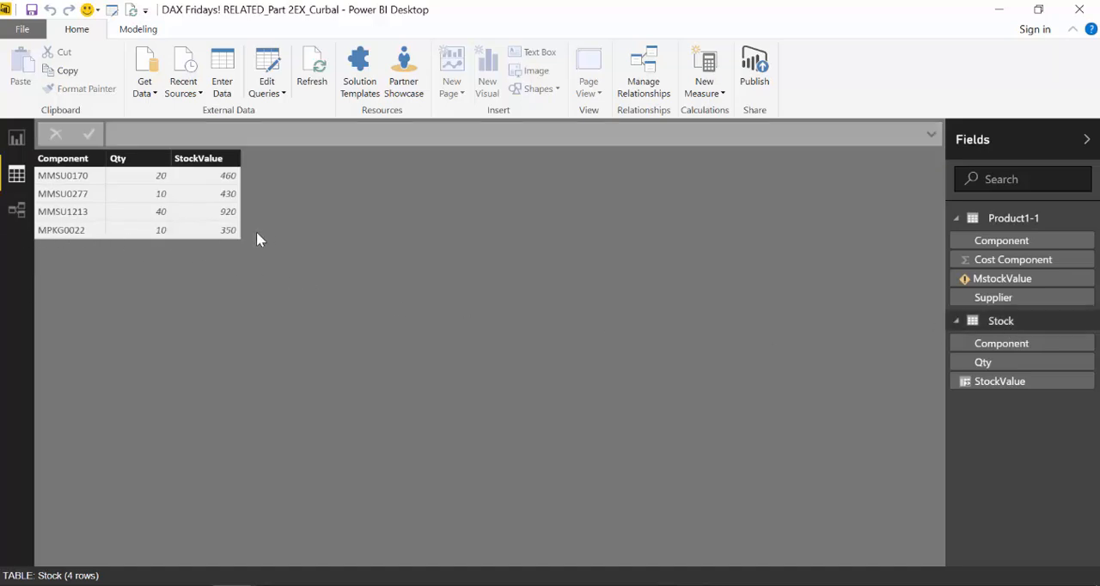
mouse_move(240, 241)
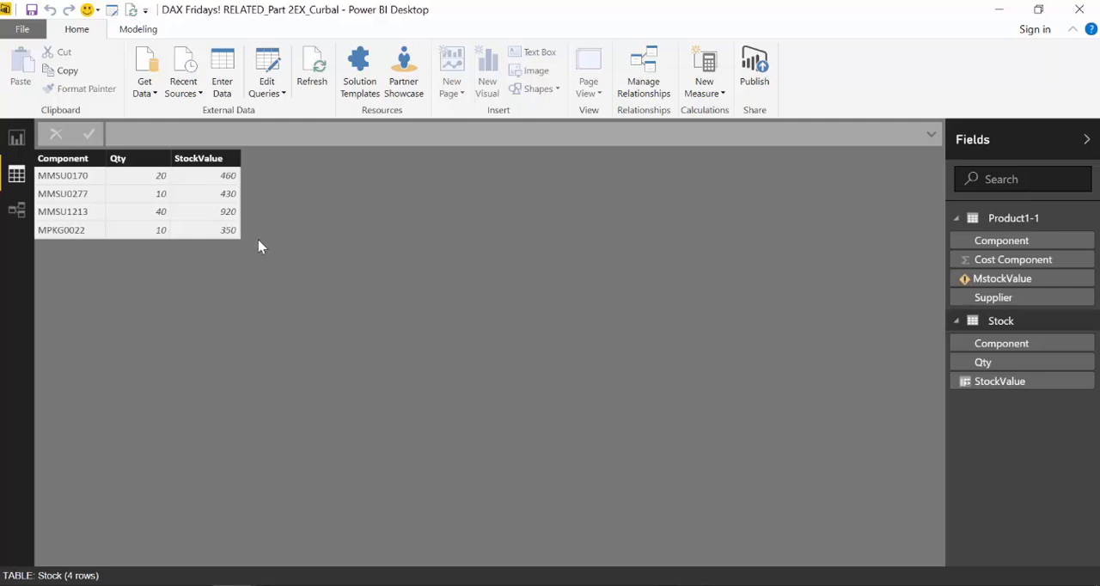
mouse_move(165, 251)
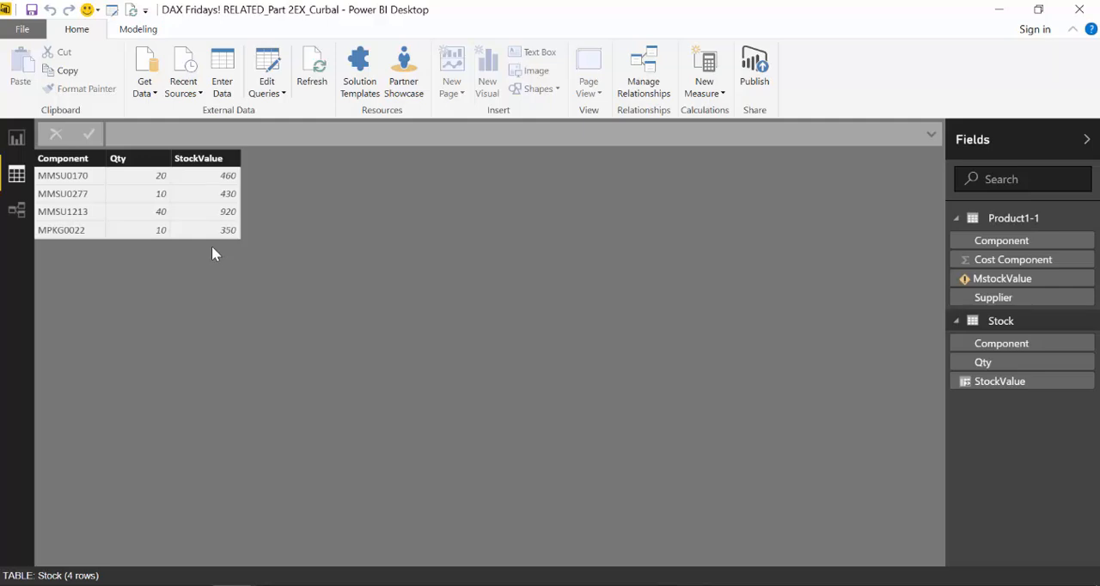
mouse_move(220, 238)
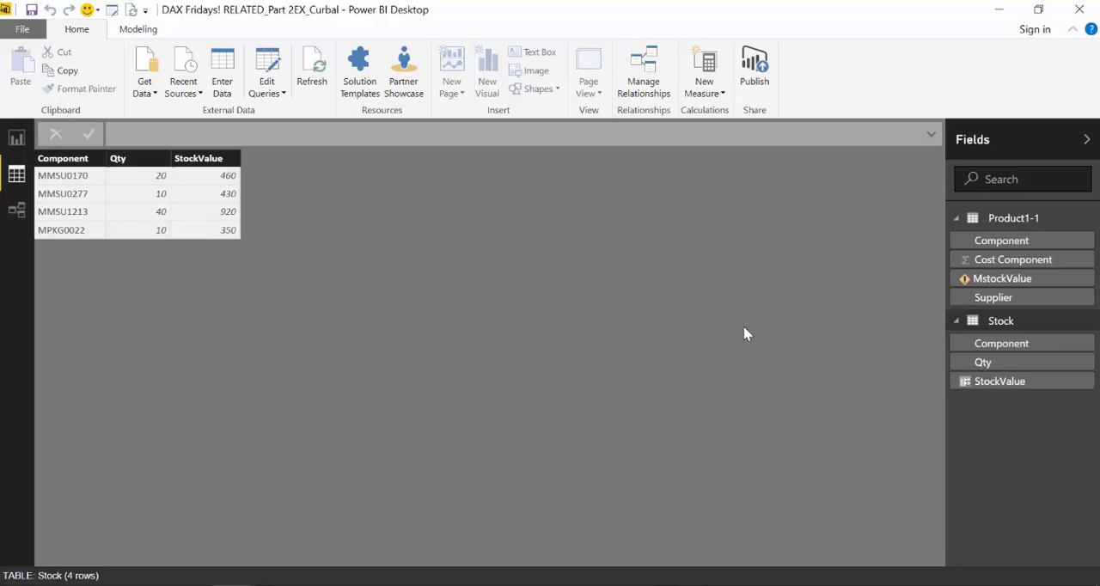
Return to the report page showing MPKG0022 with cost 35 and stock value 350
click(994, 297)
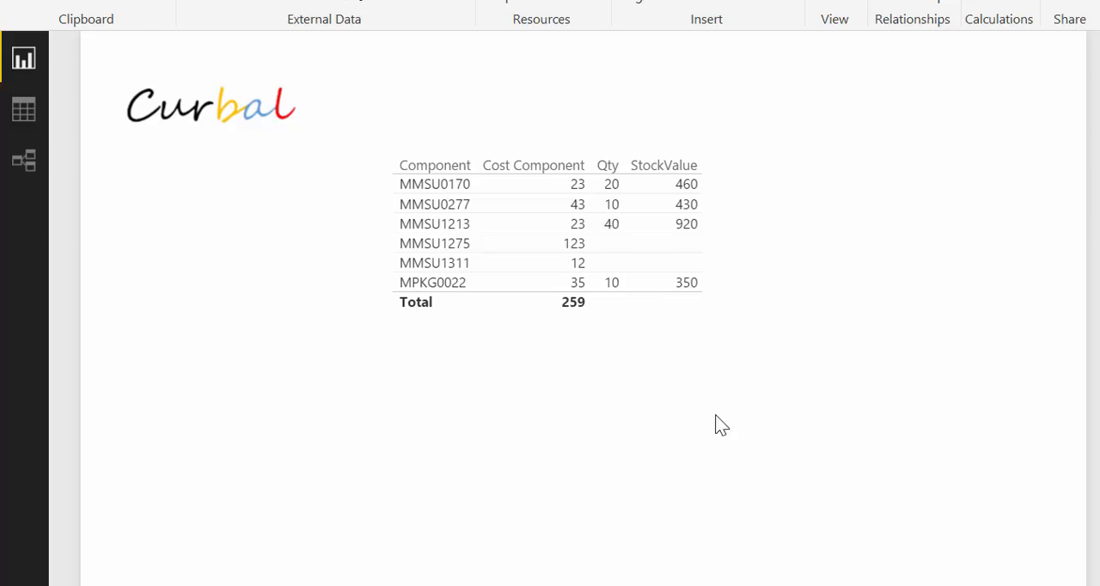
Show the StockValue RELATEDTABLE formula, then view Product1-1's data rows
click(547, 232)
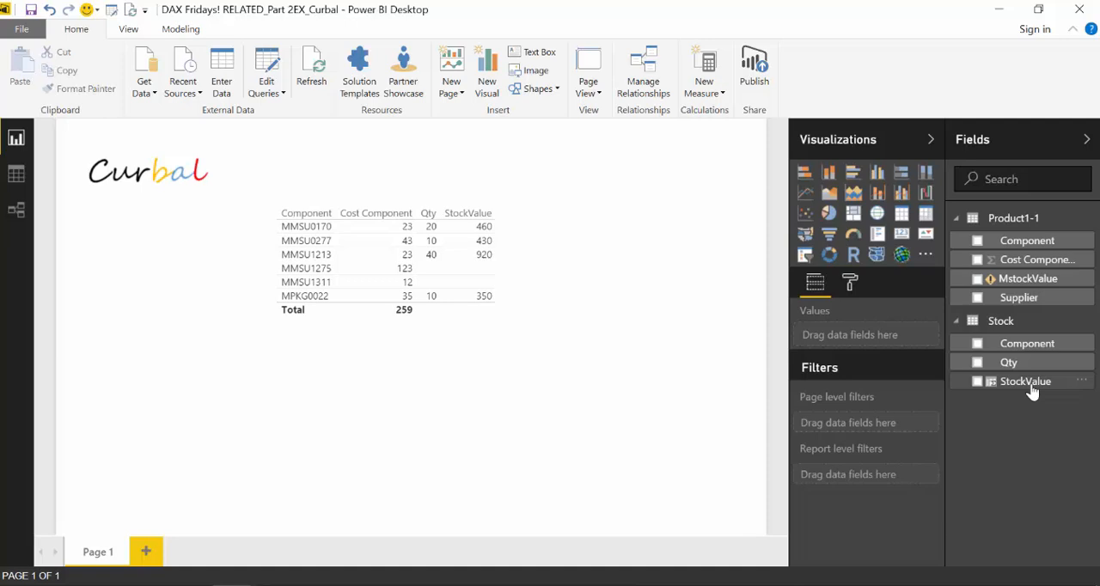
click(1025, 381)
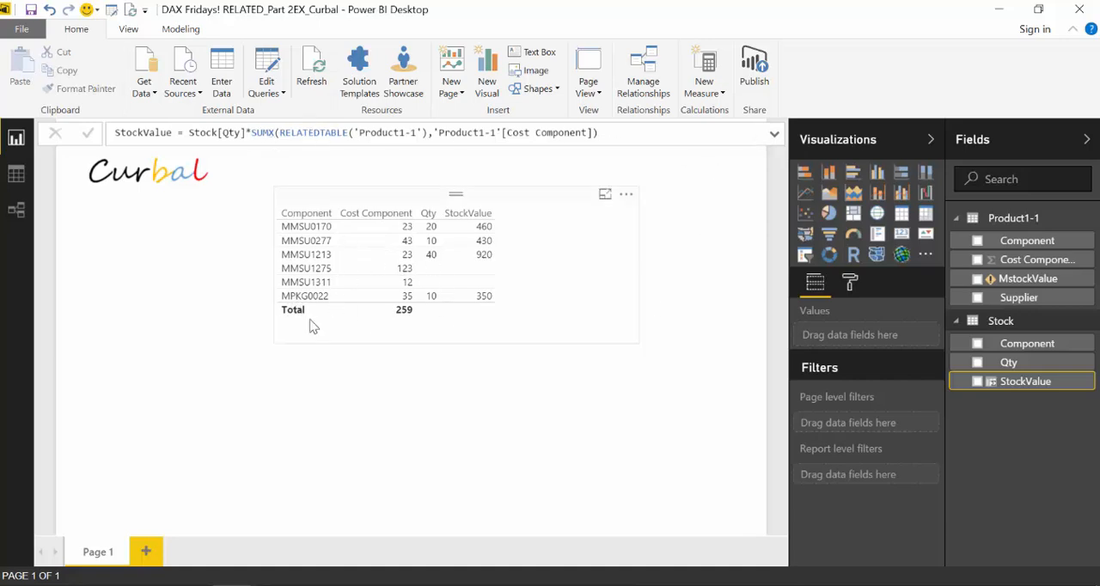
mouse_move(420, 312)
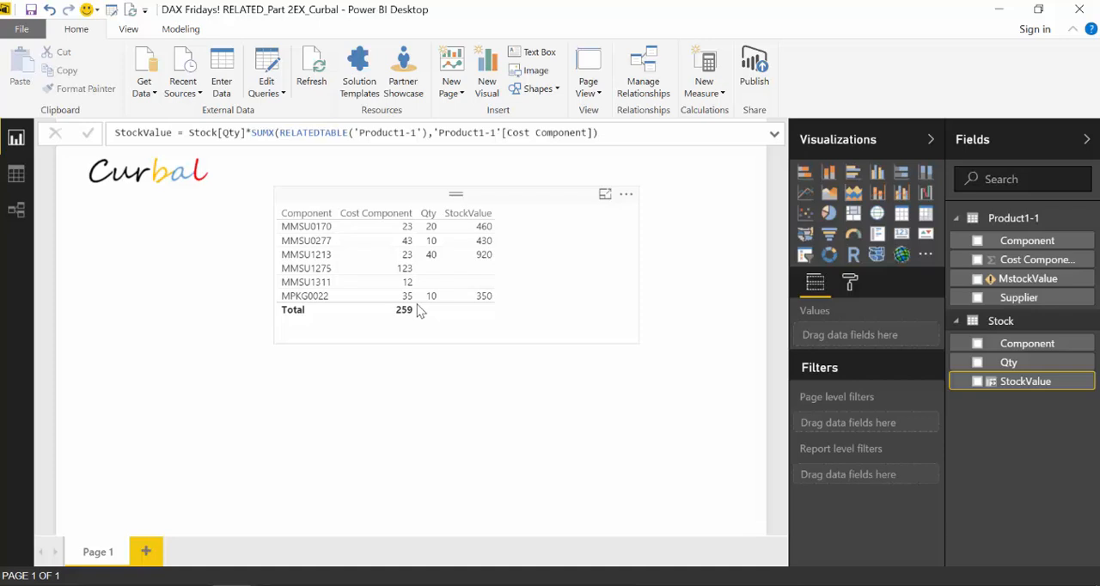
mouse_move(416, 308)
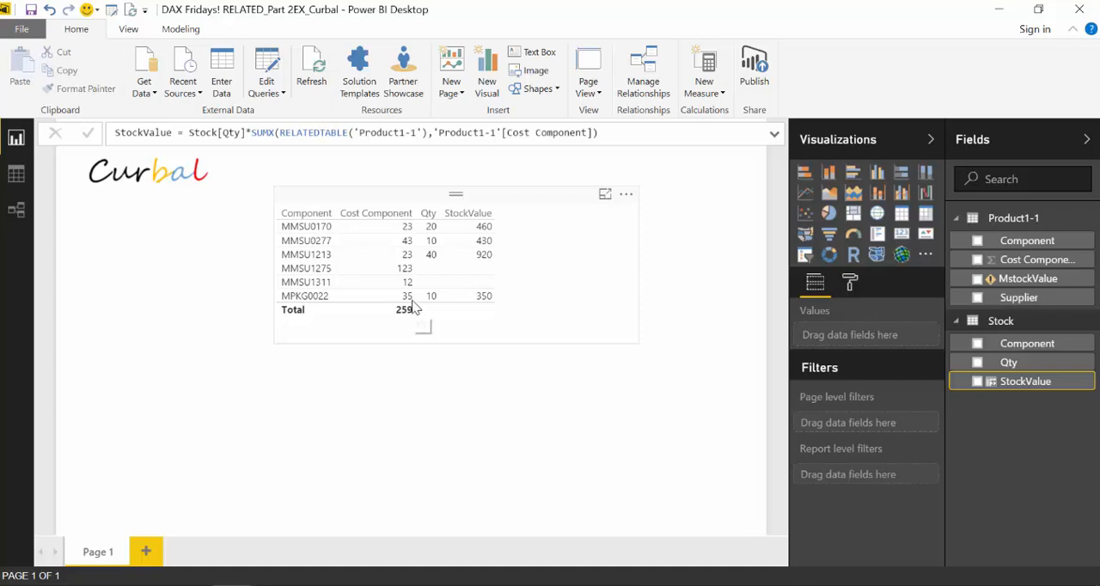
mouse_move(423, 310)
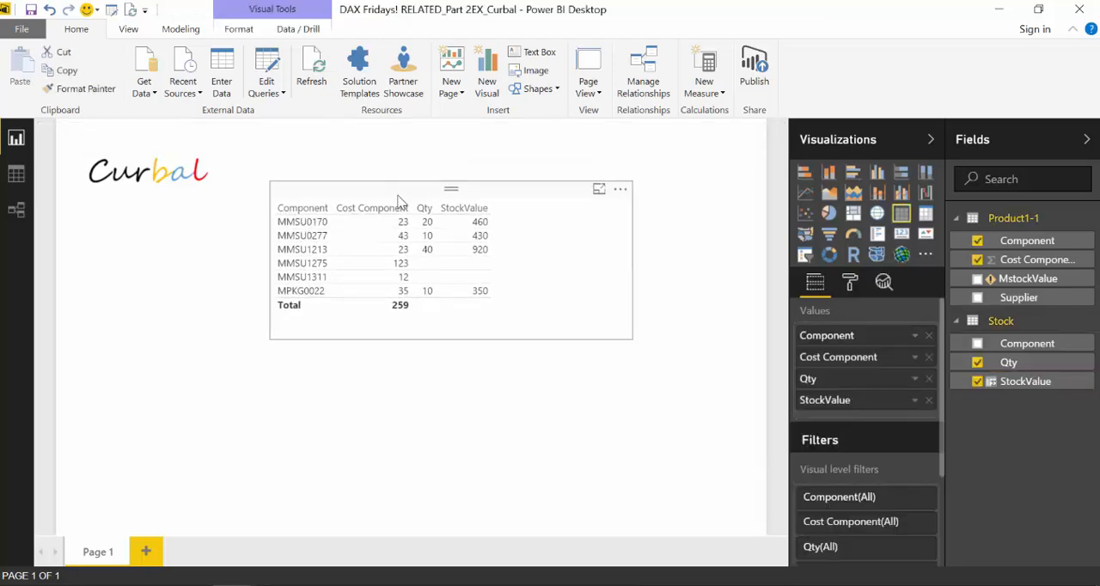
click(1025, 381)
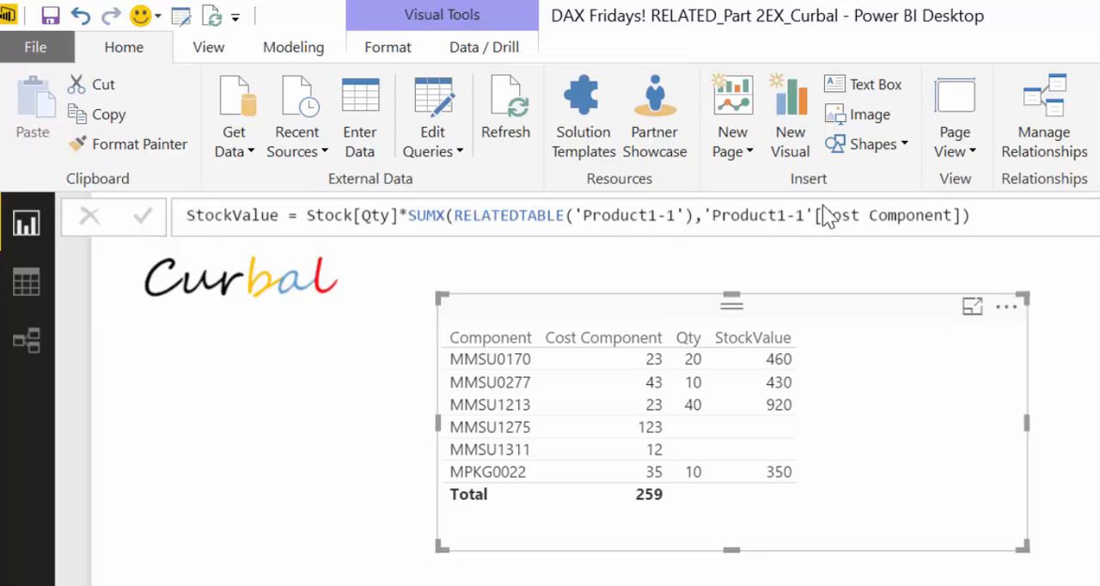
mouse_move(753, 239)
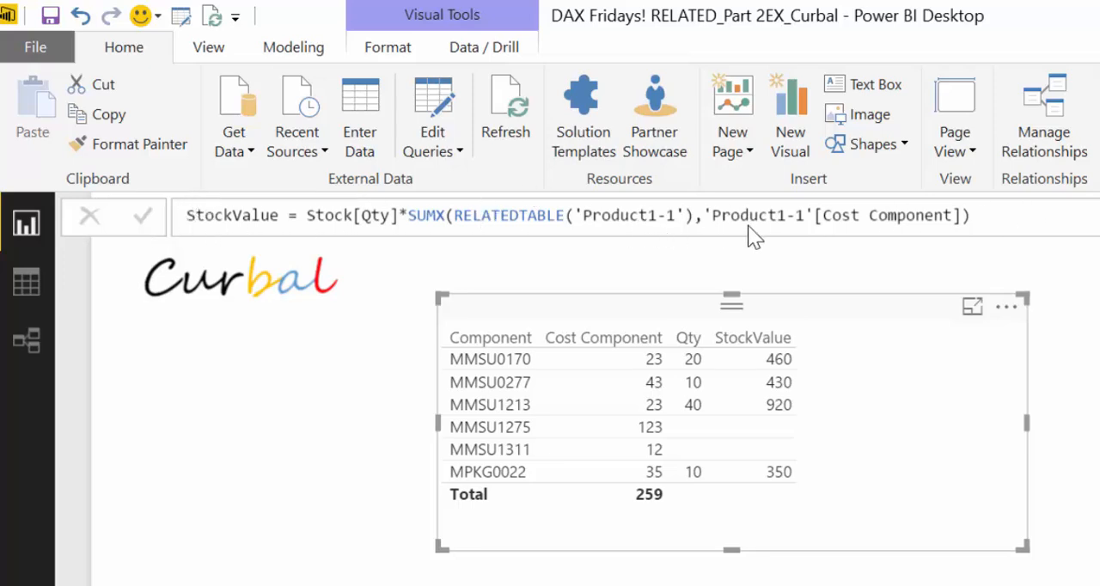
mouse_move(512, 474)
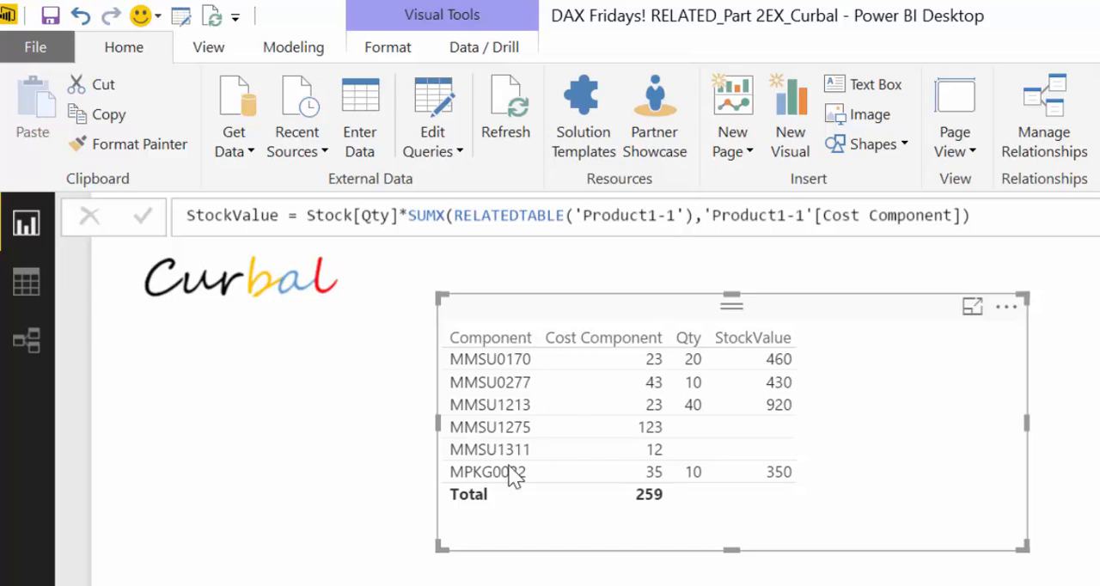
click(26, 283)
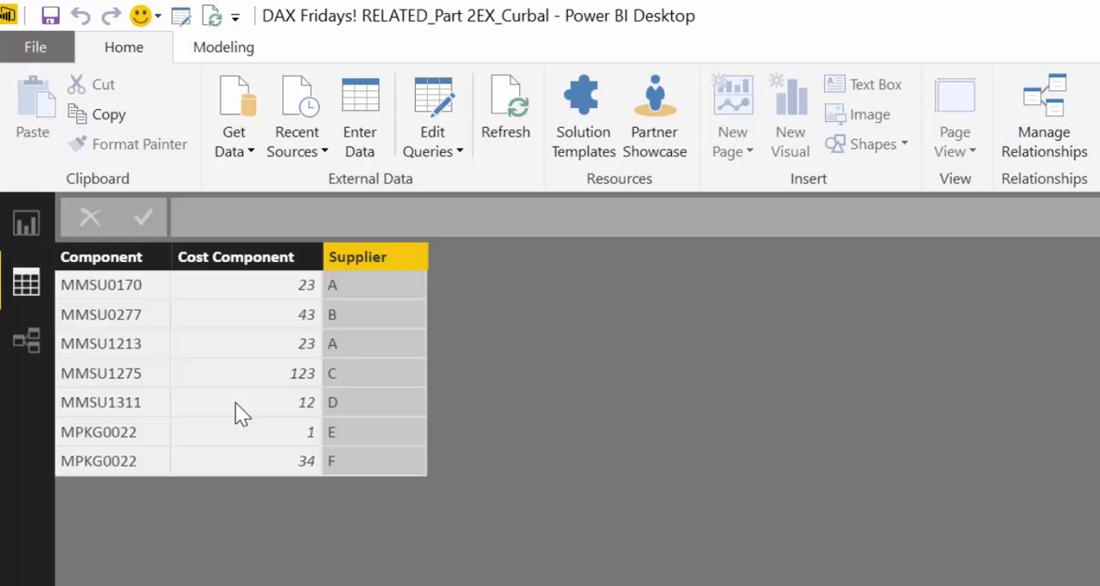
mouse_move(272, 468)
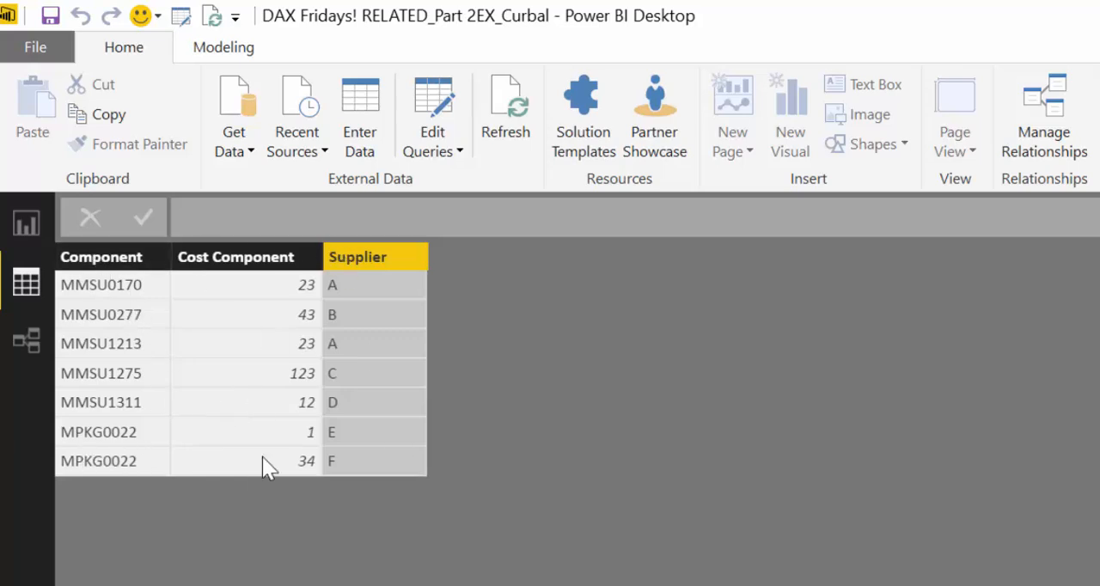
mouse_move(72, 446)
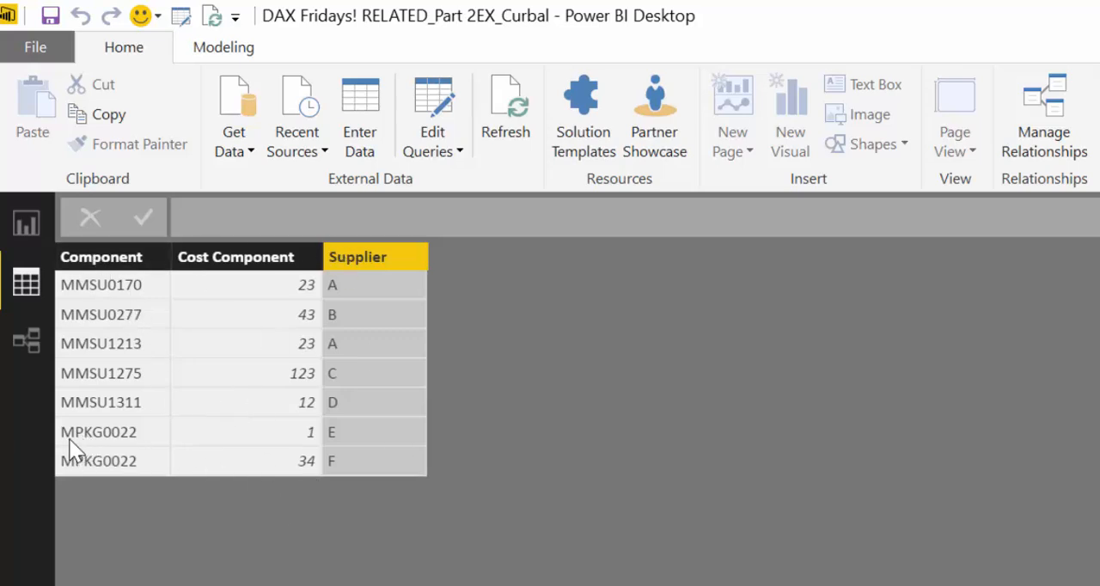
mouse_move(111, 447)
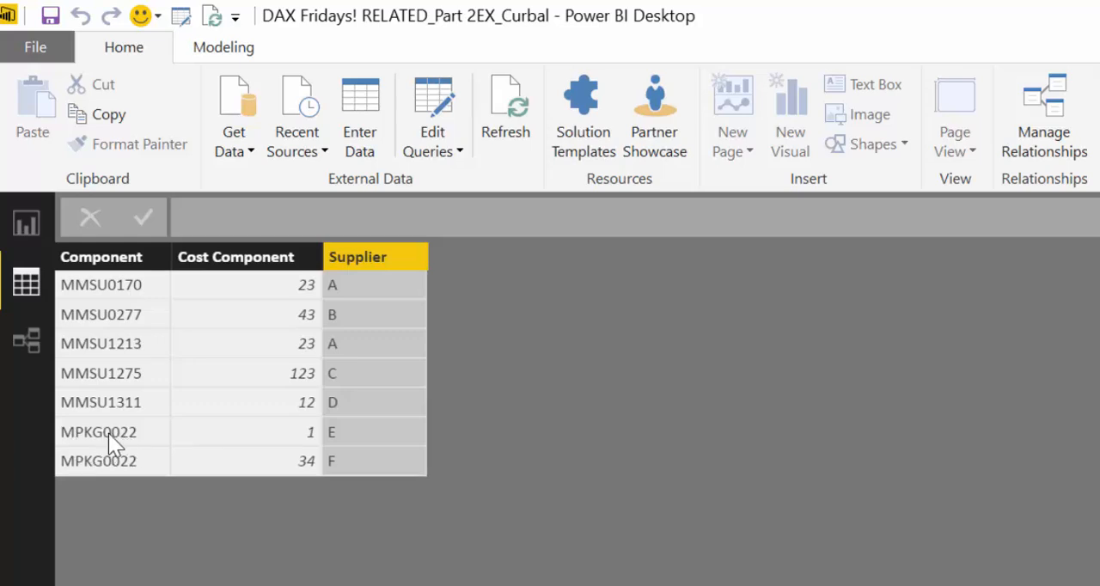
mouse_move(299, 437)
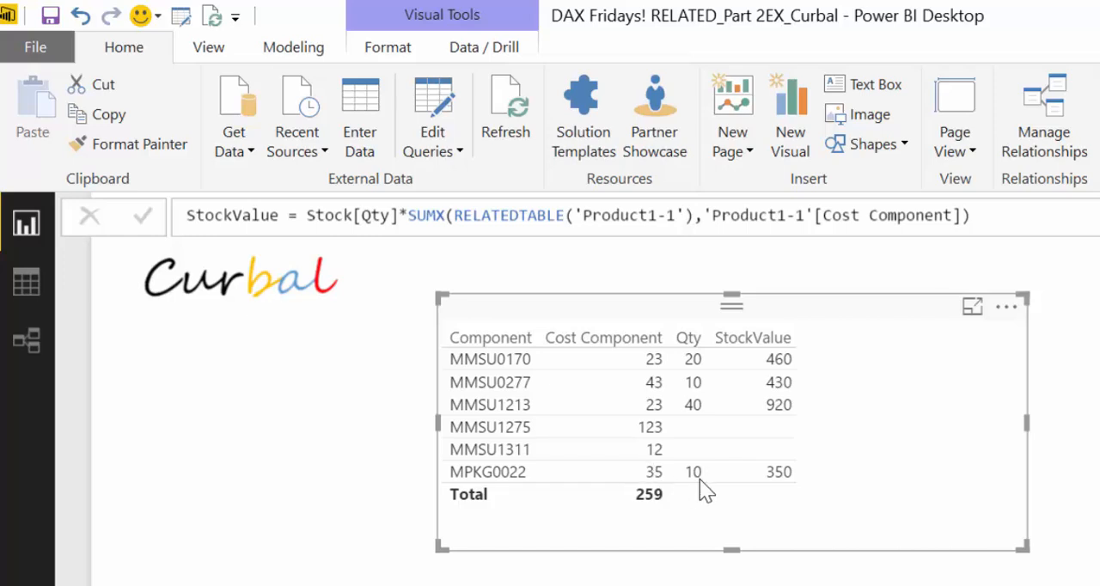
mouse_move(782, 495)
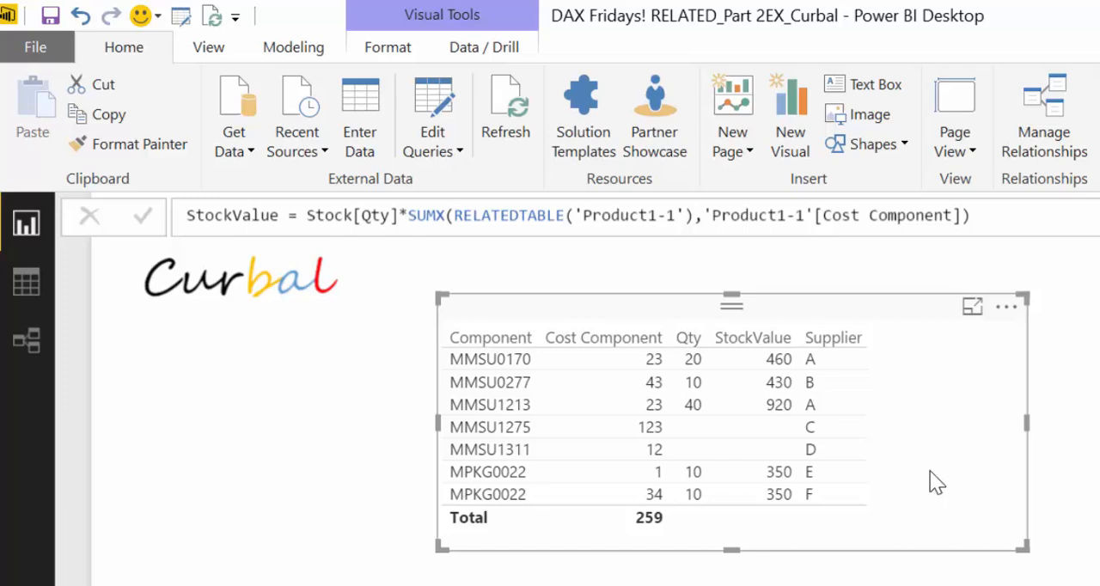
mouse_move(890, 478)
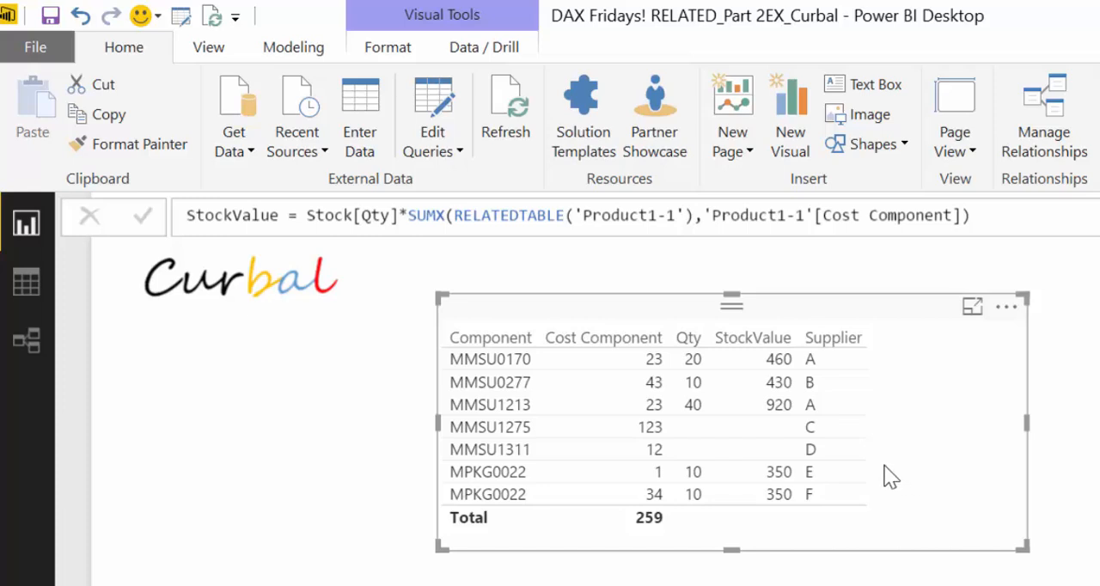
mouse_move(728, 249)
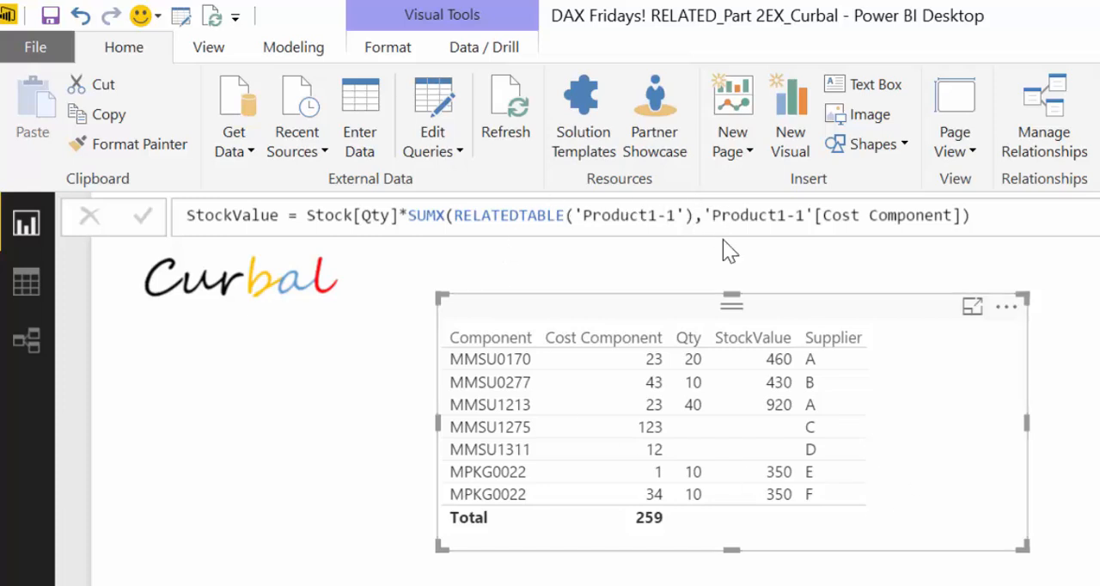
mouse_move(754, 284)
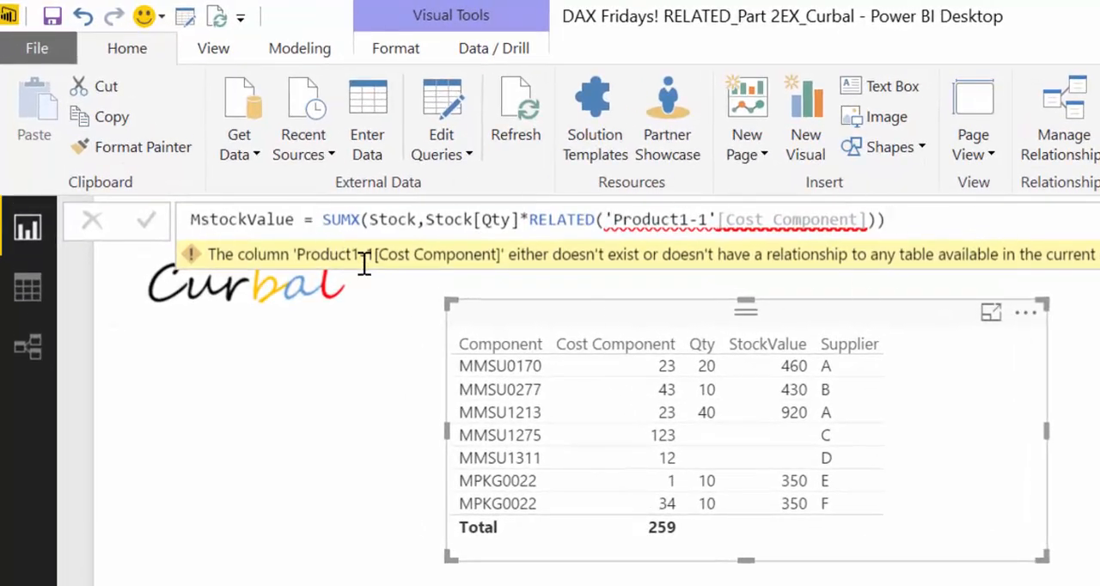
mouse_move(730, 292)
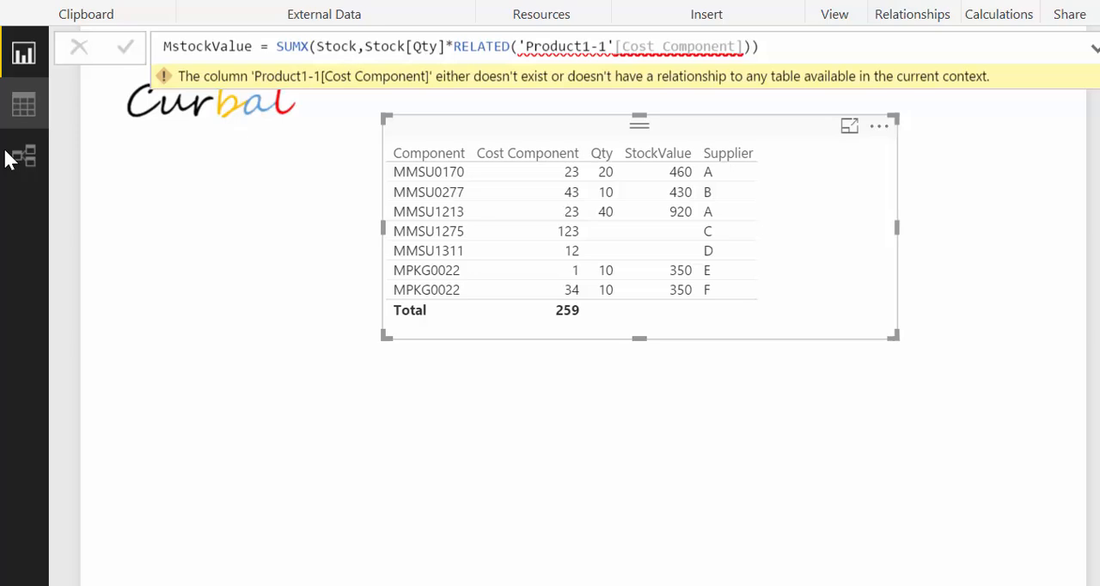
Switch to the model diagram to see how Product1-1 relates to Stock
click(24, 155)
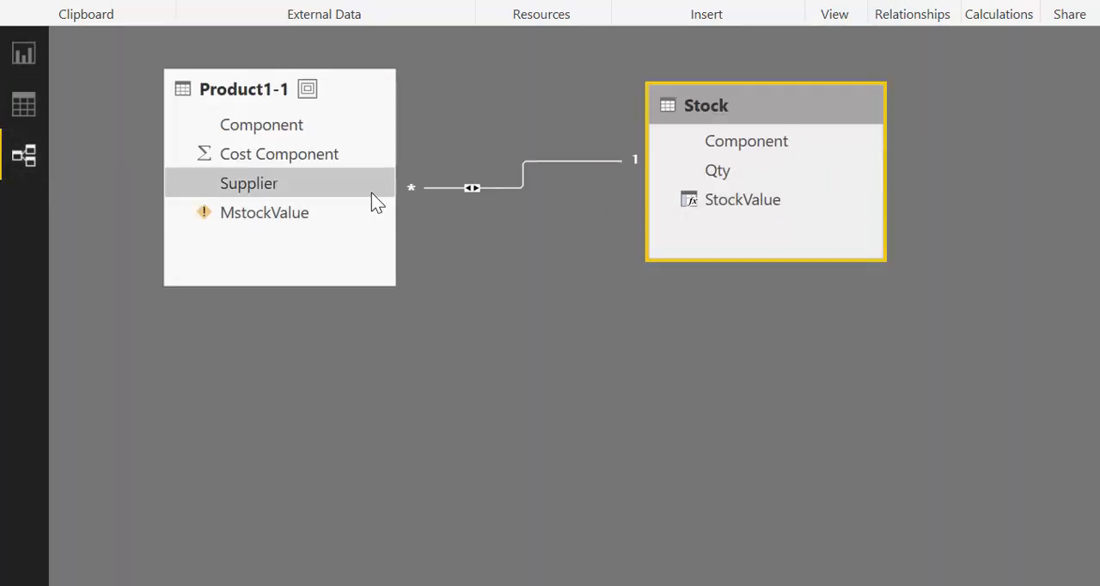
Back on the report, review the MstockValue formula and start a new measure in Product1-1
click(473, 187)
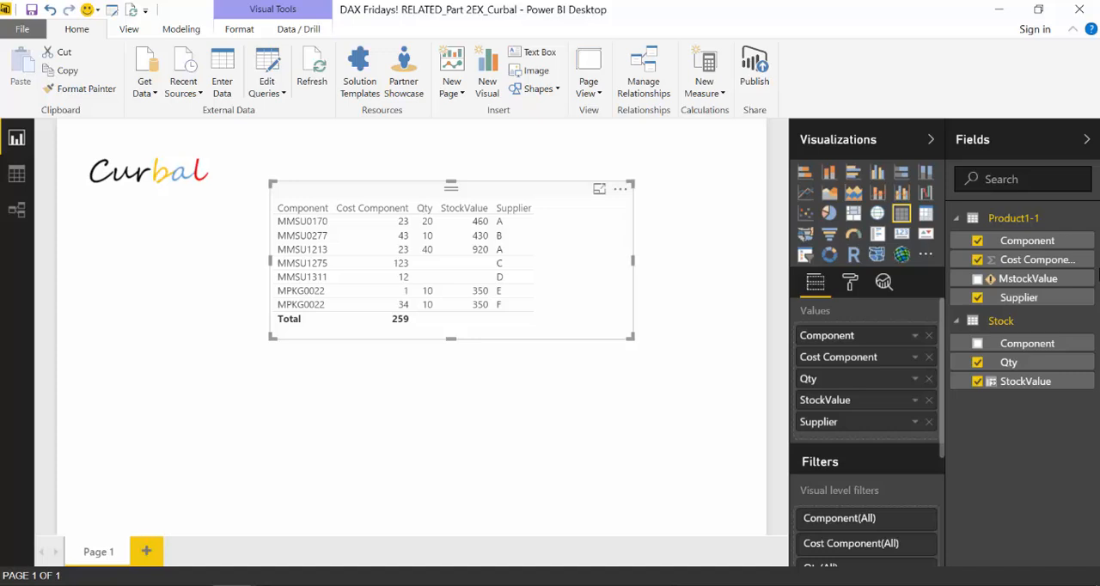
click(1028, 278)
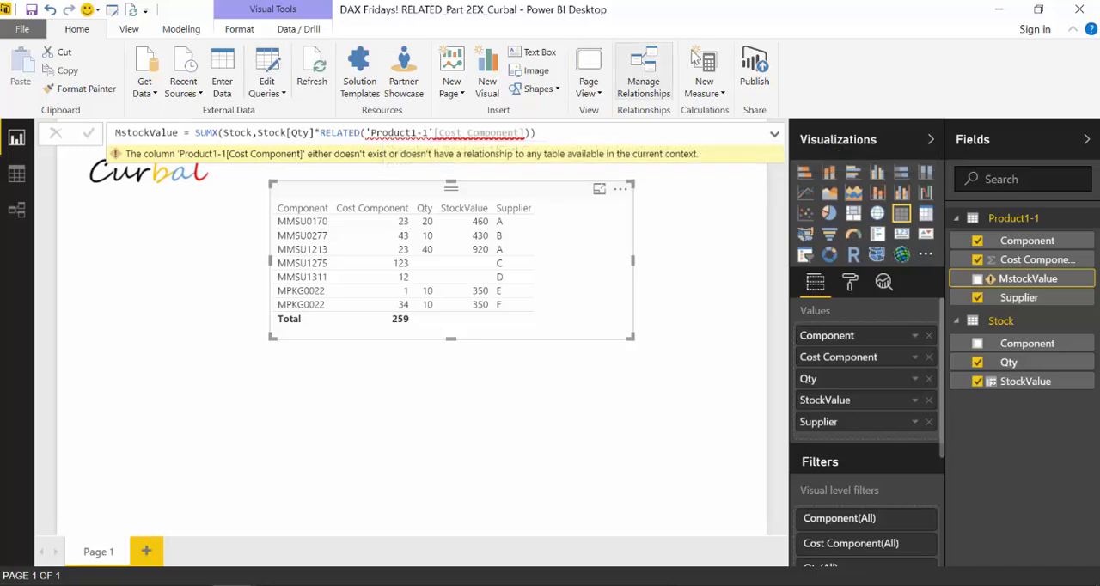
click(704, 69)
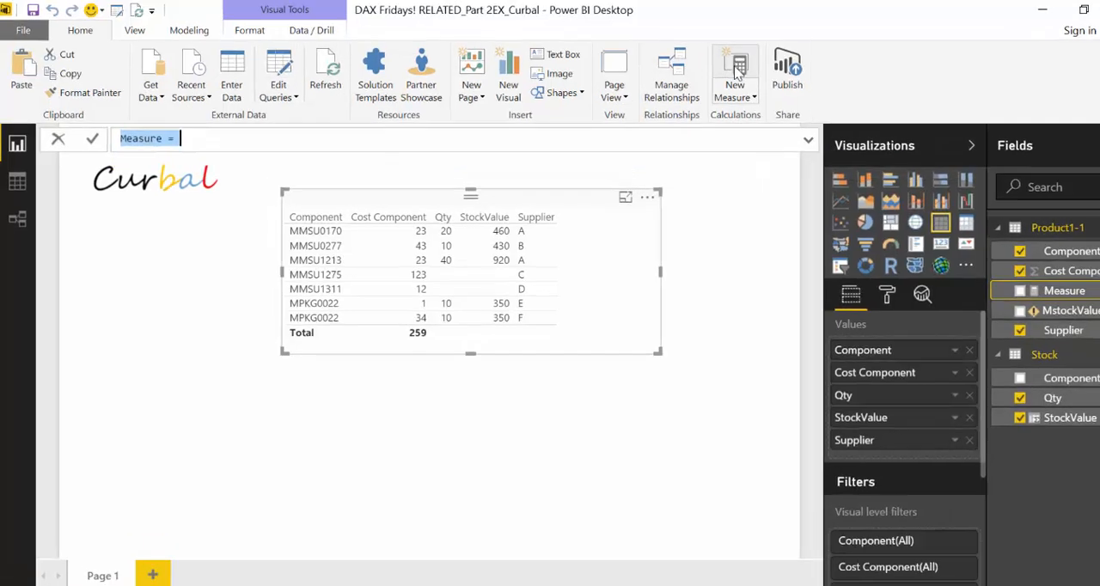
Write MstockValue2 = SUMX('Product1-1','Product1-1'[Cost Component]*RELATED(Stock[Qty]))
text(Mst)
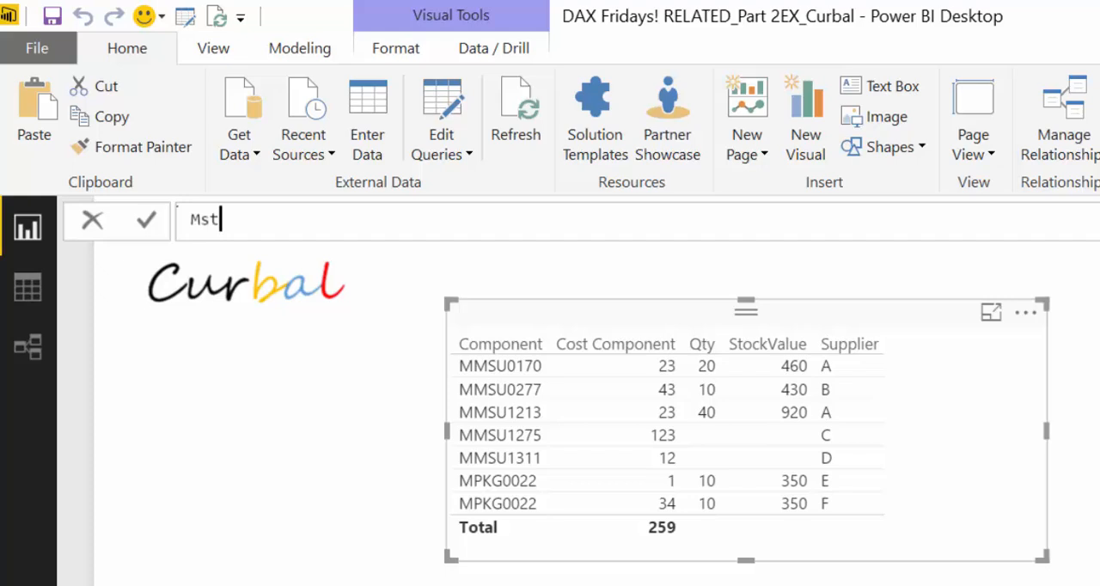
text(ockVal)
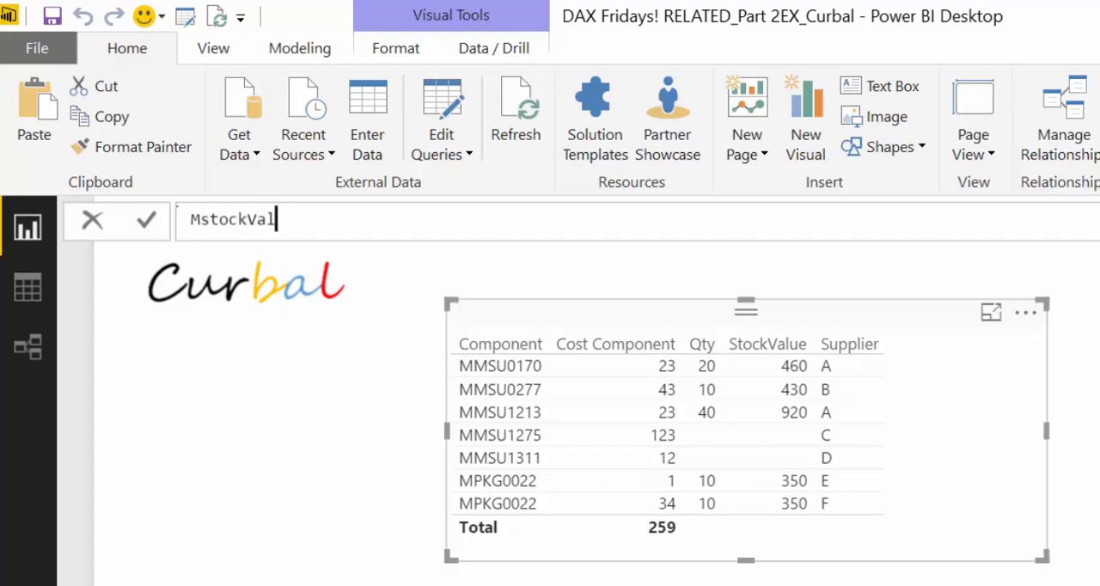
text(ue2=)
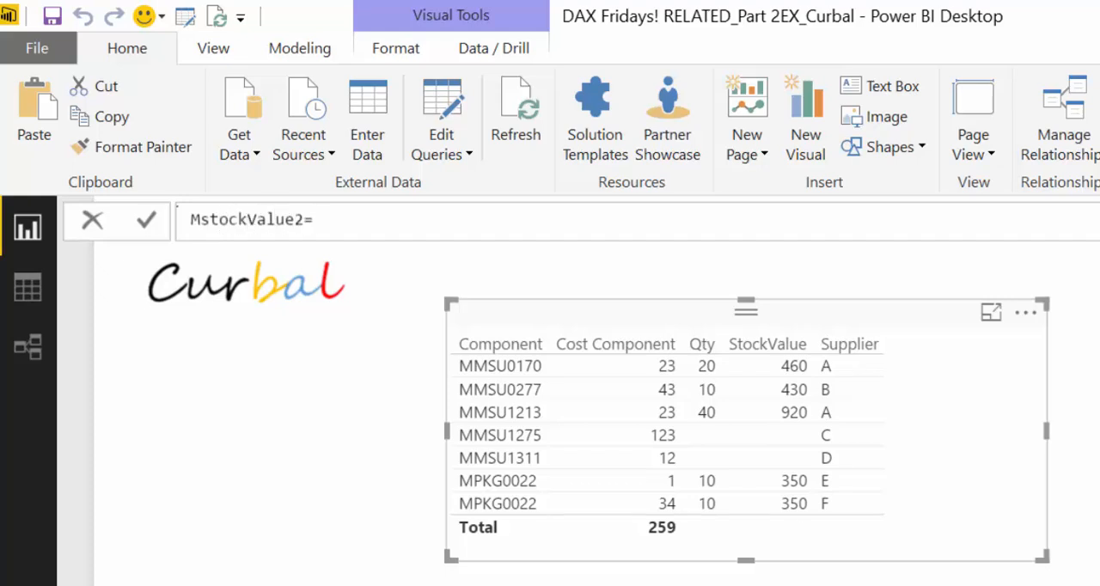
text(s)
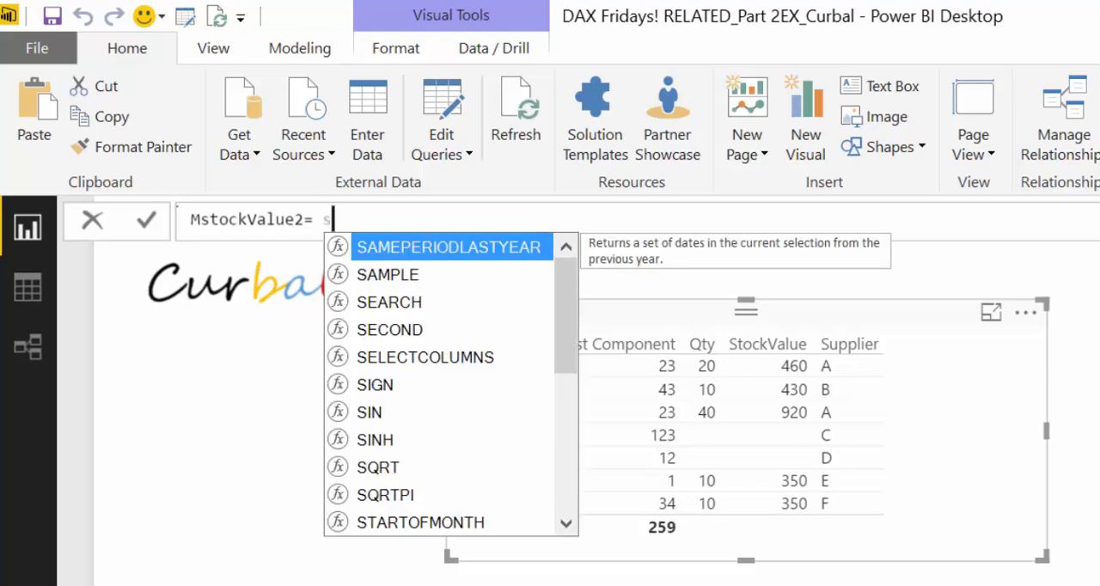
text(UMX()
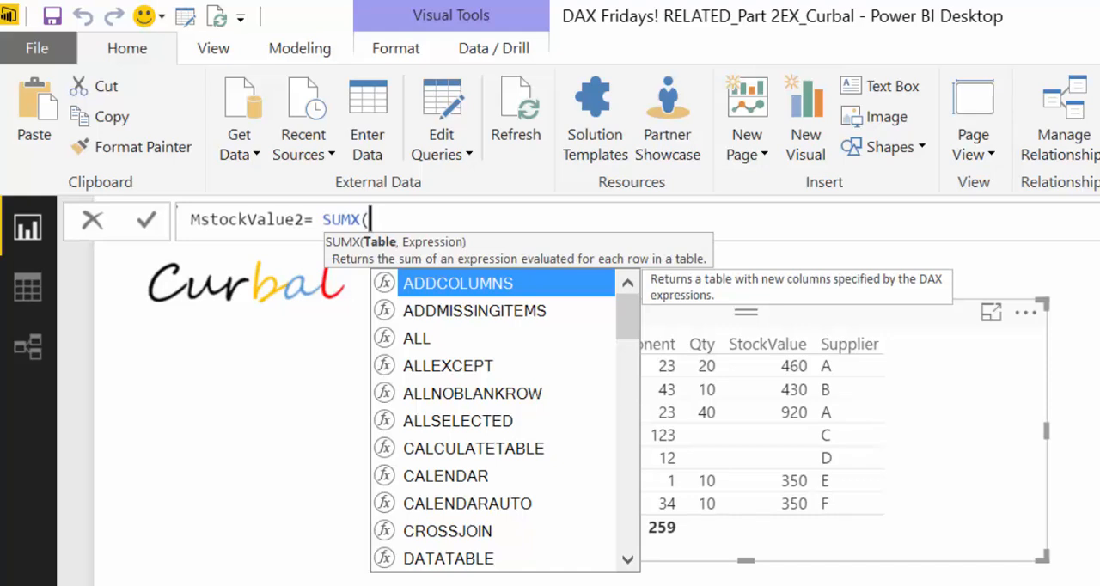
text(pro)
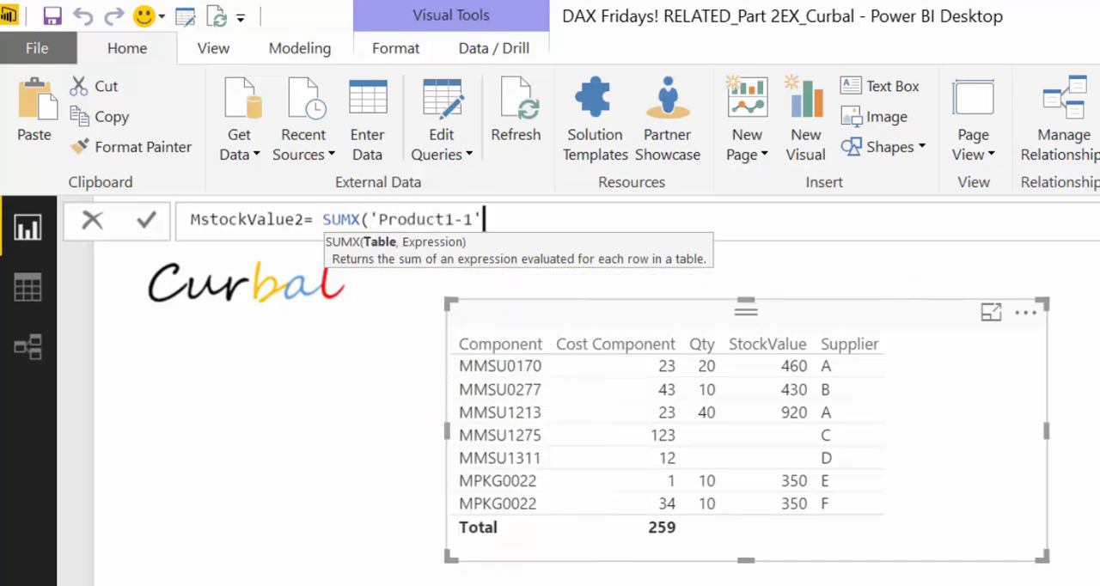
text(,peo)
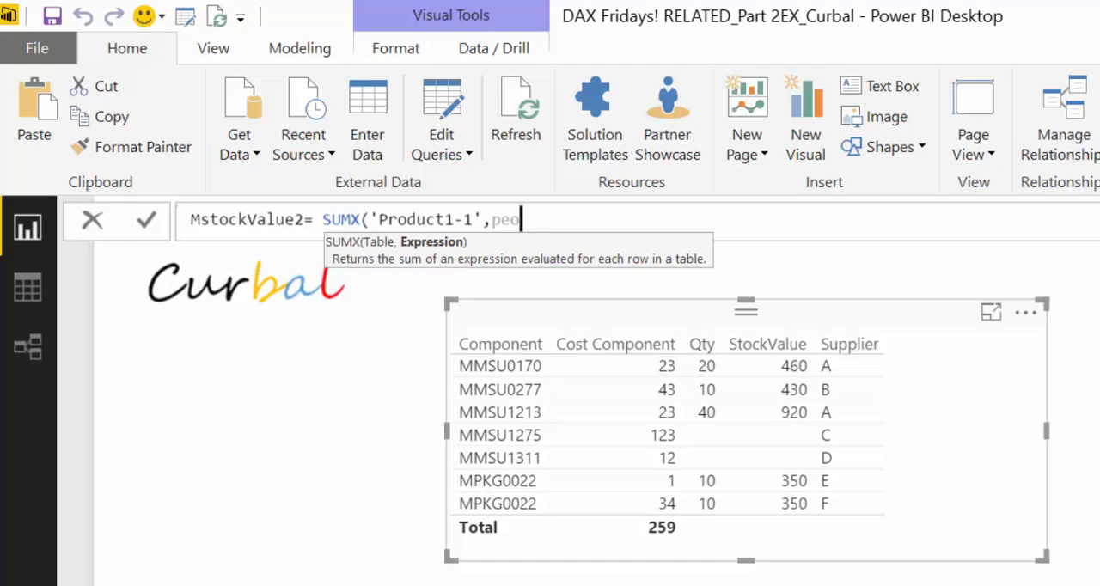
key(BackSpace)
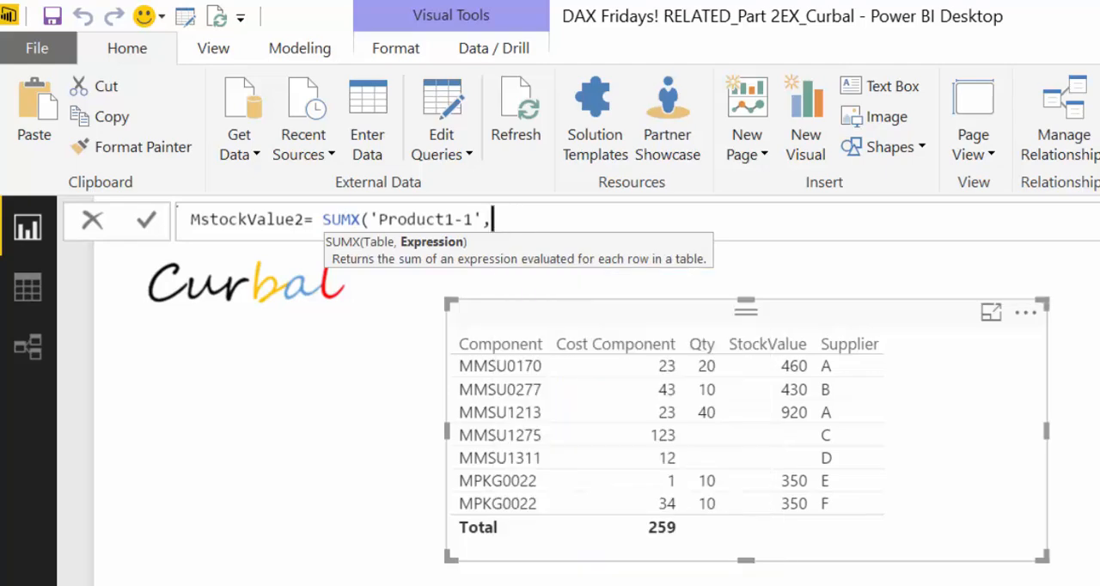
text('Product1-1'[Cost Component])
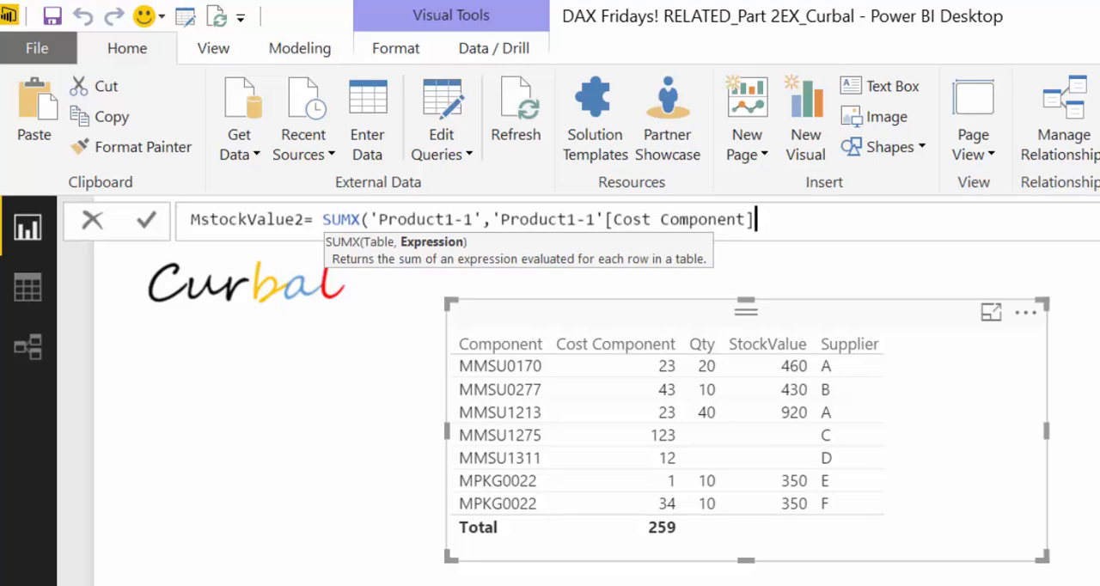
text(*)
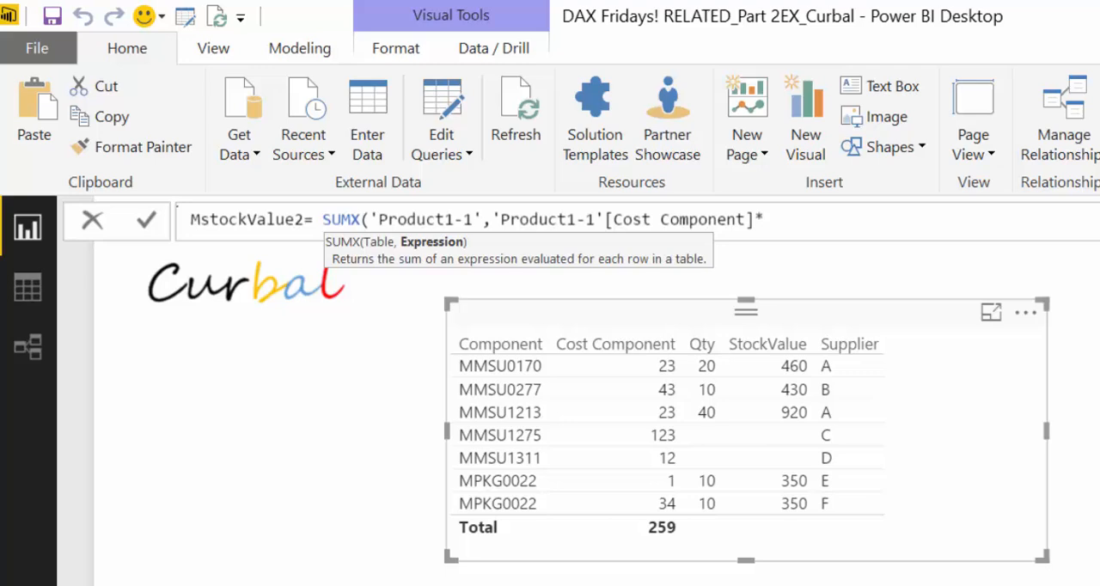
text(*rel)
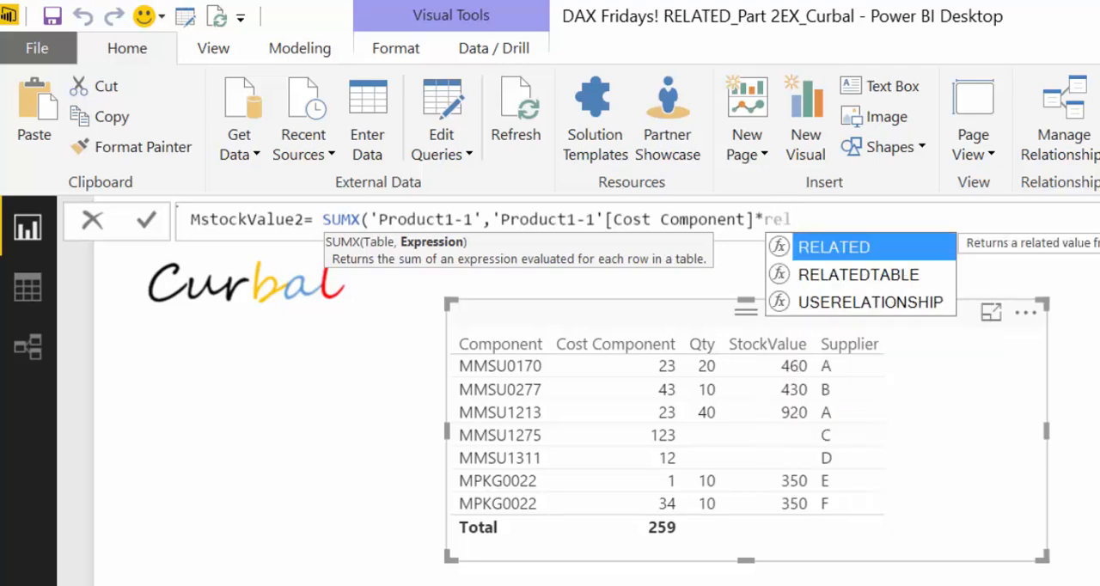
click(832, 247)
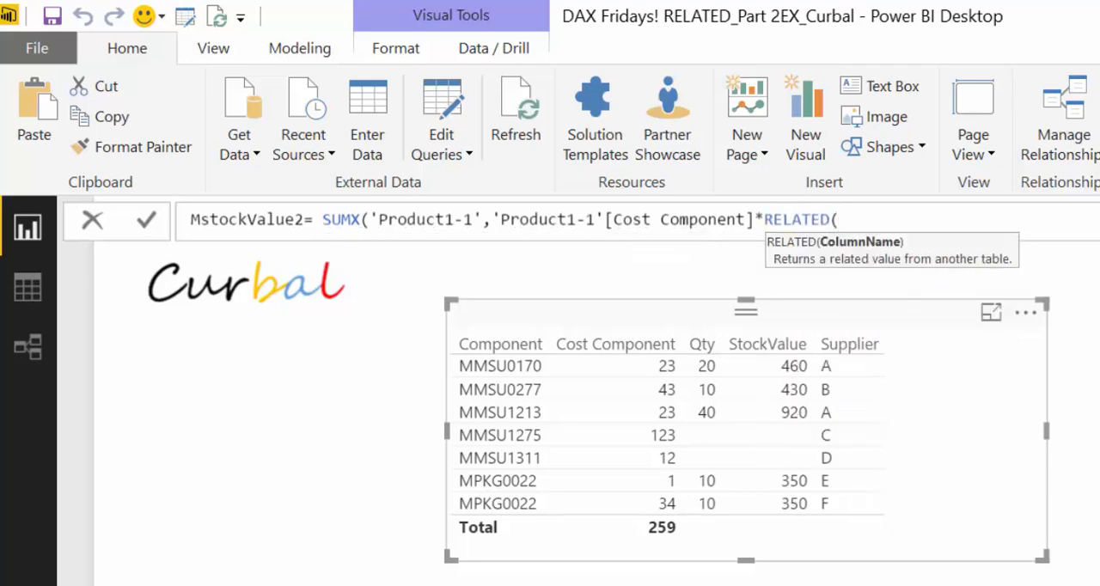
text(Stock[Qty])))
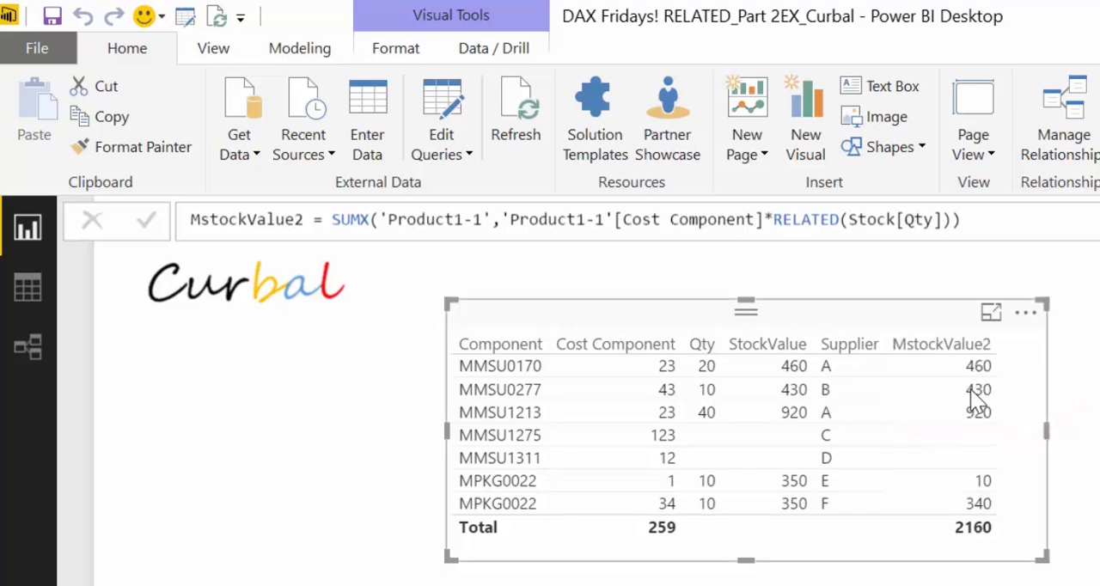
mouse_move(1018, 386)
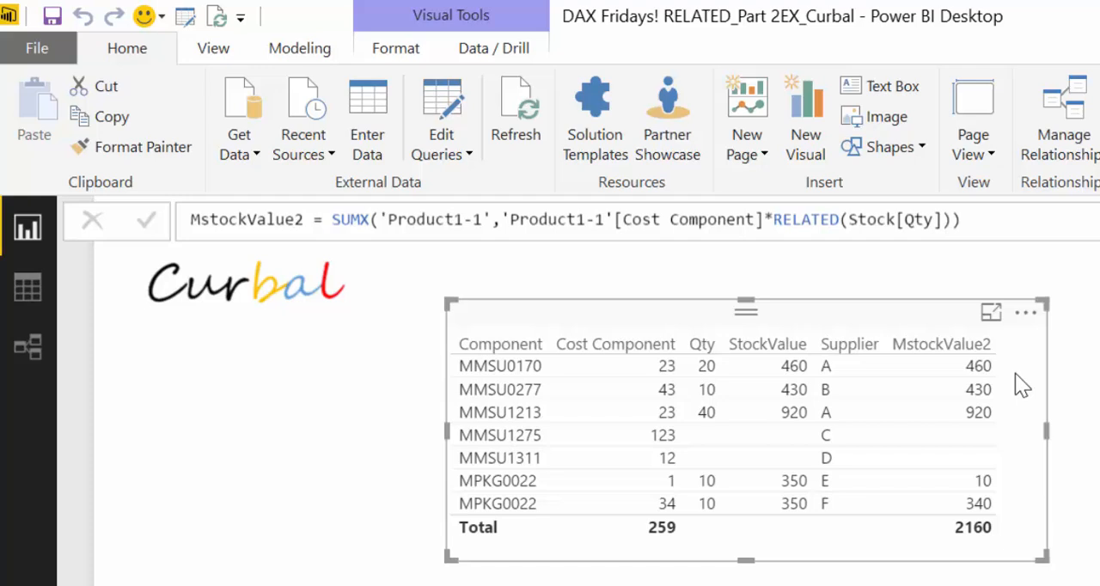
mouse_move(978, 333)
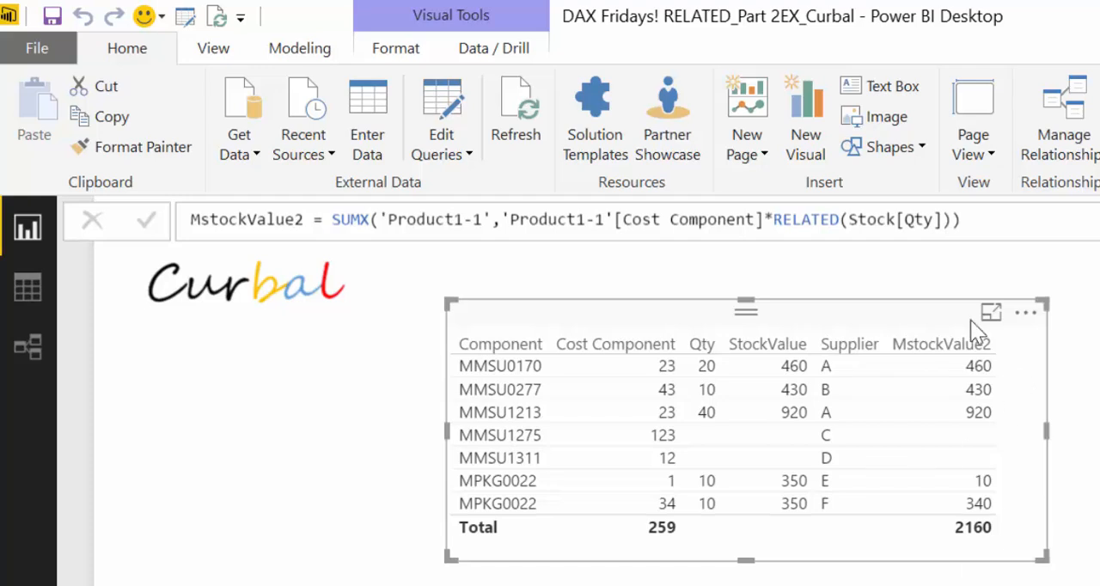
mouse_move(961, 378)
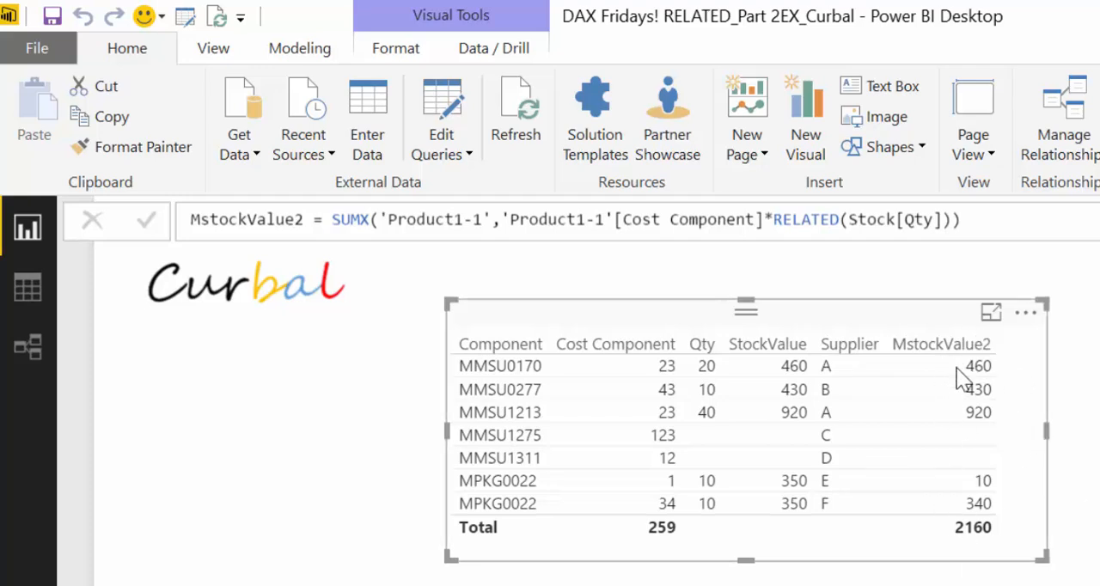